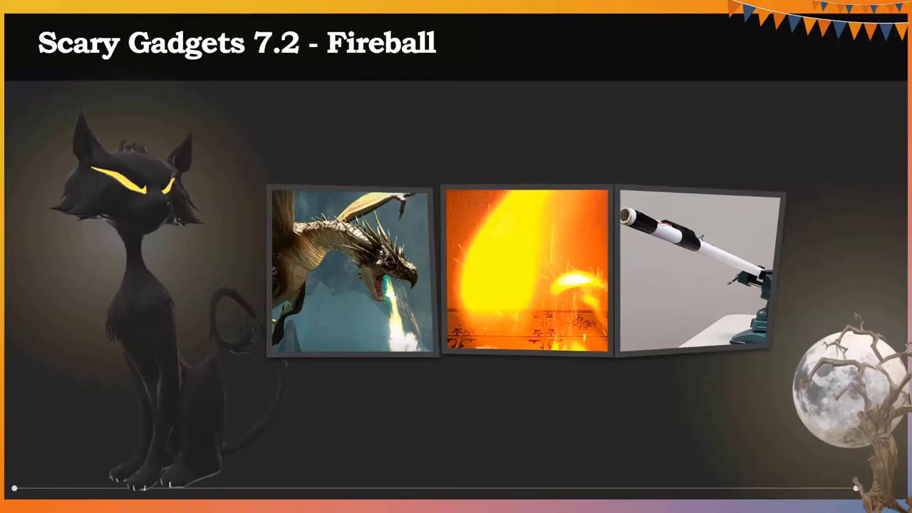
Advance the slideshow to the chemical-photos slide with cotton, beakers, nitric and sulfuric acid.
{"action": "key", "text": "Right"}
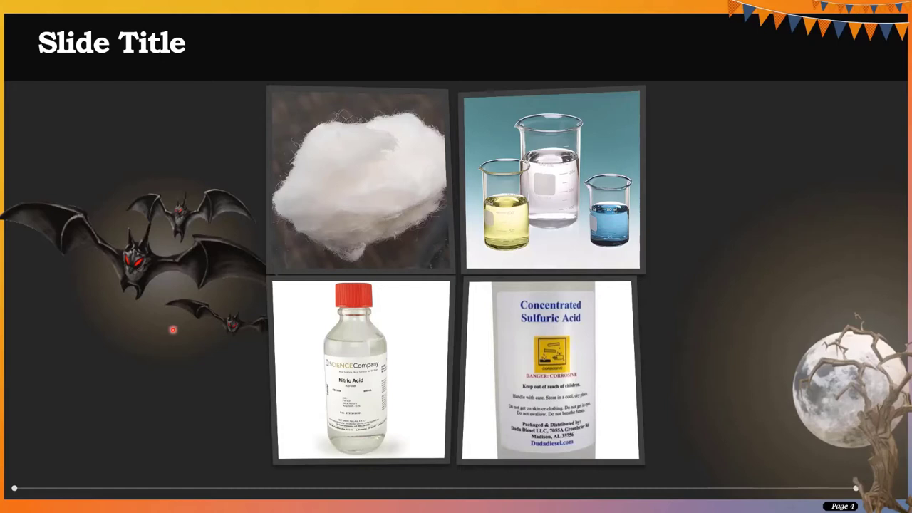
{"action": "mouse_move", "coordinate": [302, 211]}
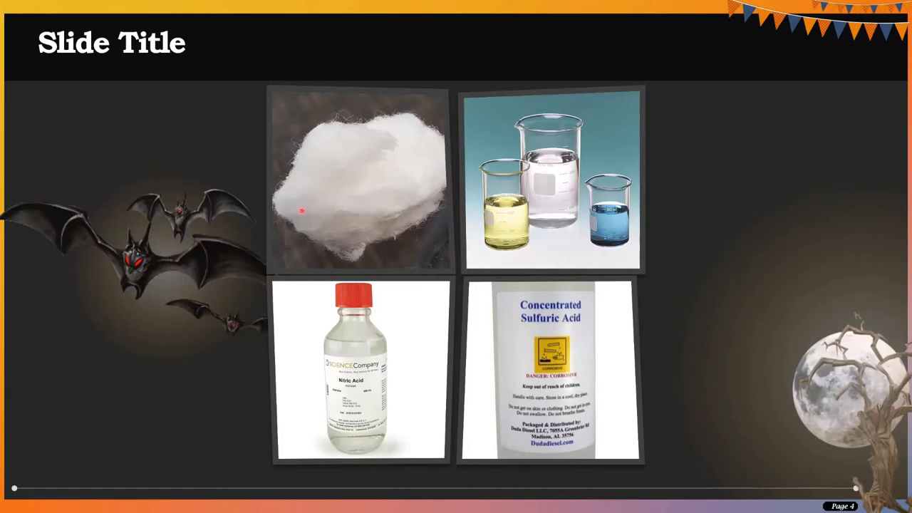
{"action": "mouse_move", "coordinate": [309, 162]}
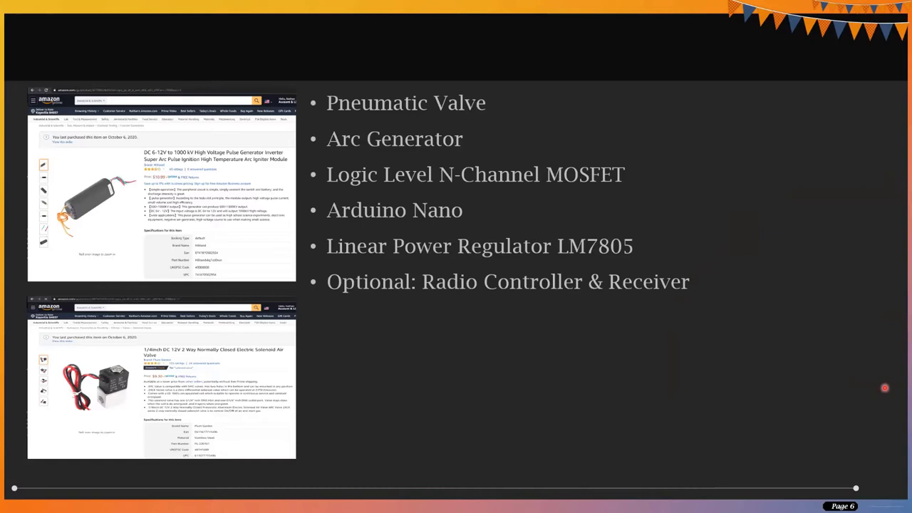
{"action": "mouse_move", "coordinate": [526, 69]}
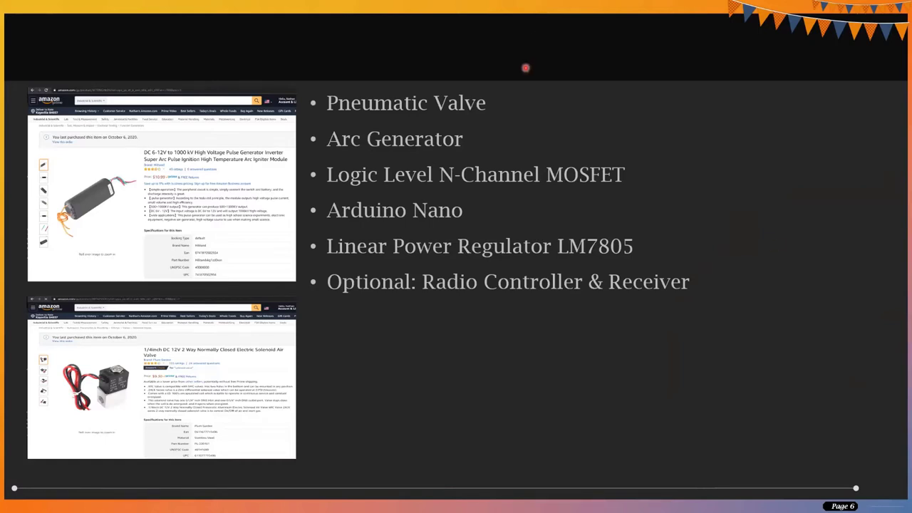
{"action": "mouse_move", "coordinate": [342, 120]}
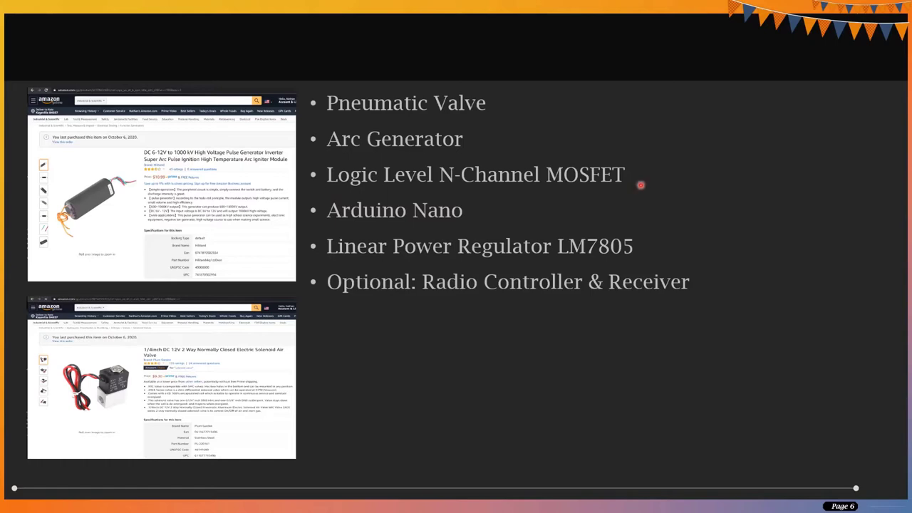
{"action": "mouse_move", "coordinate": [615, 188]}
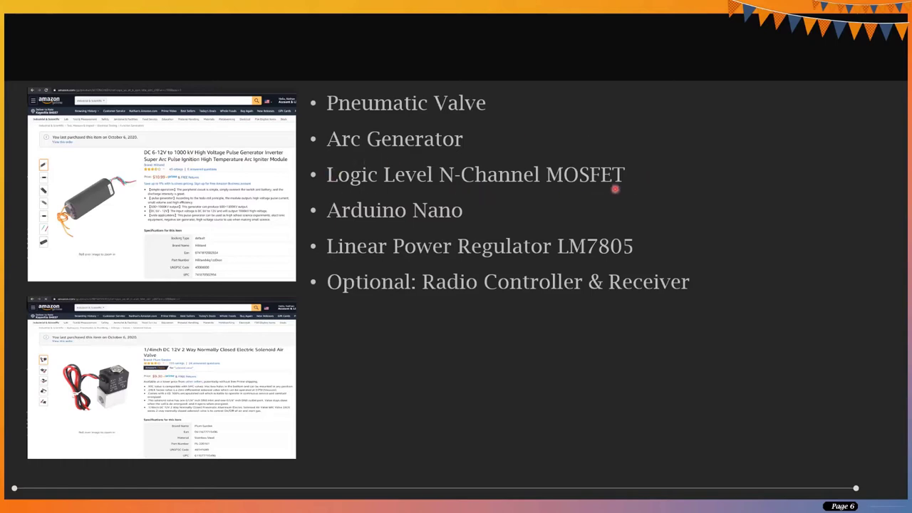
{"action": "mouse_move", "coordinate": [559, 190]}
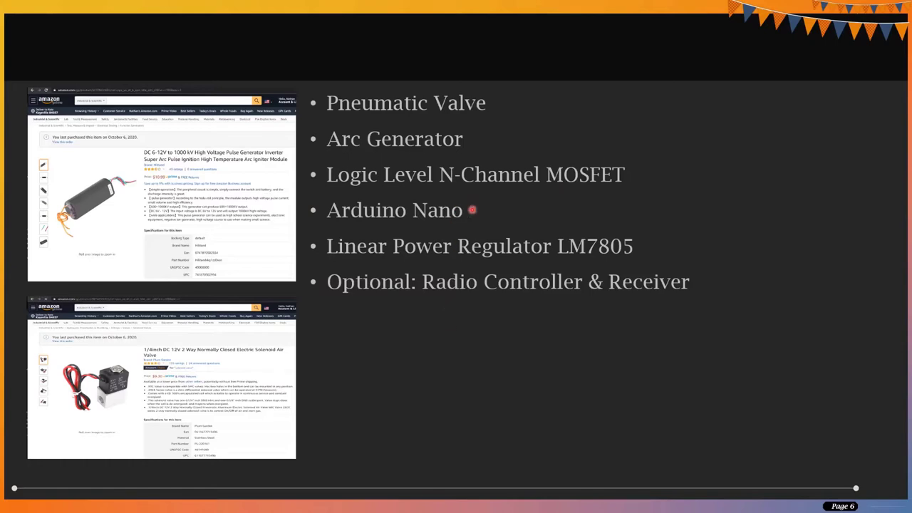
{"action": "mouse_move", "coordinate": [667, 255]}
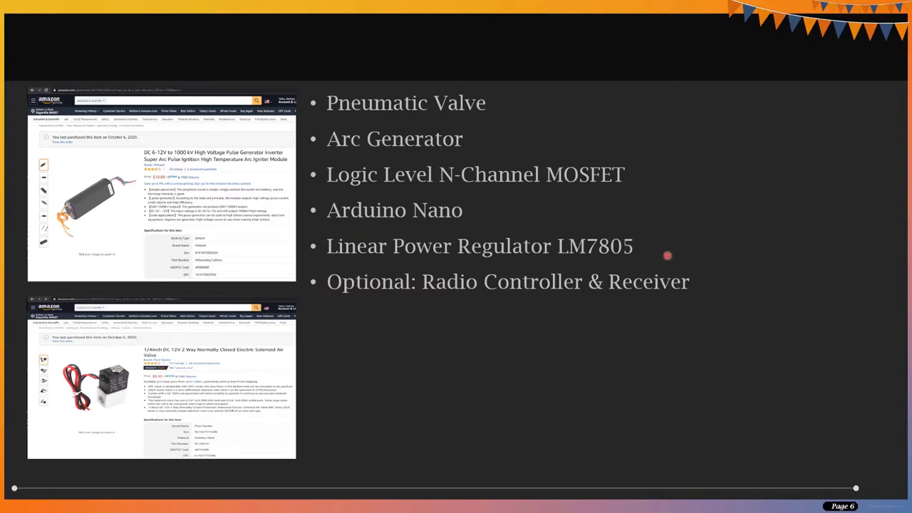
{"action": "mouse_move", "coordinate": [633, 259]}
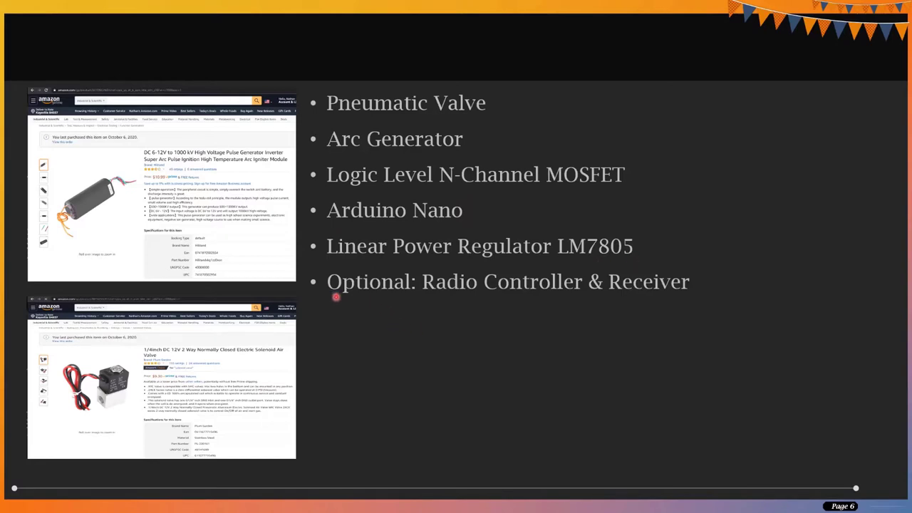
{"action": "mouse_move", "coordinate": [716, 295]}
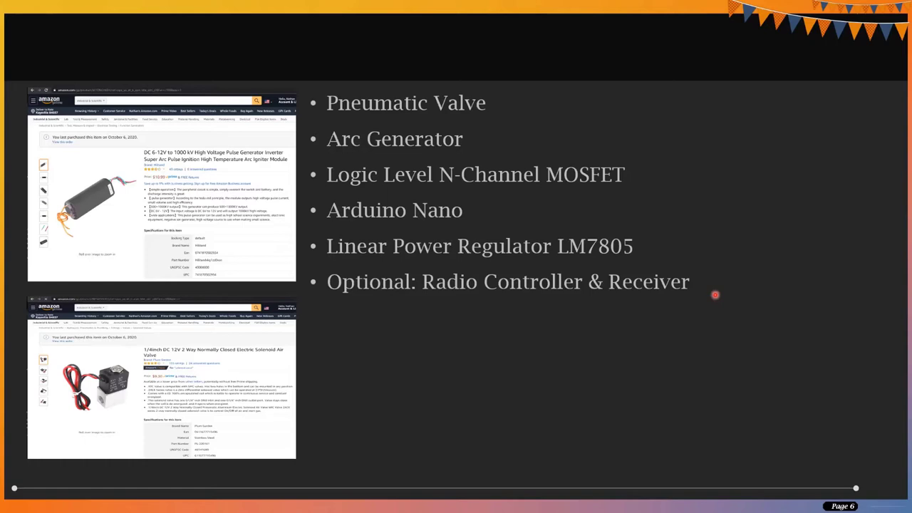
{"action": "mouse_move", "coordinate": [14, 174]}
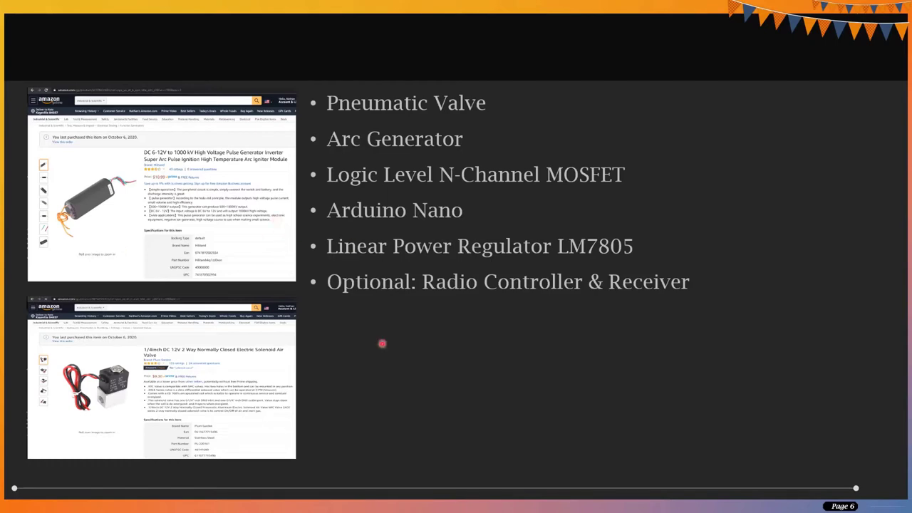
{"action": "mouse_move", "coordinate": [399, 315]}
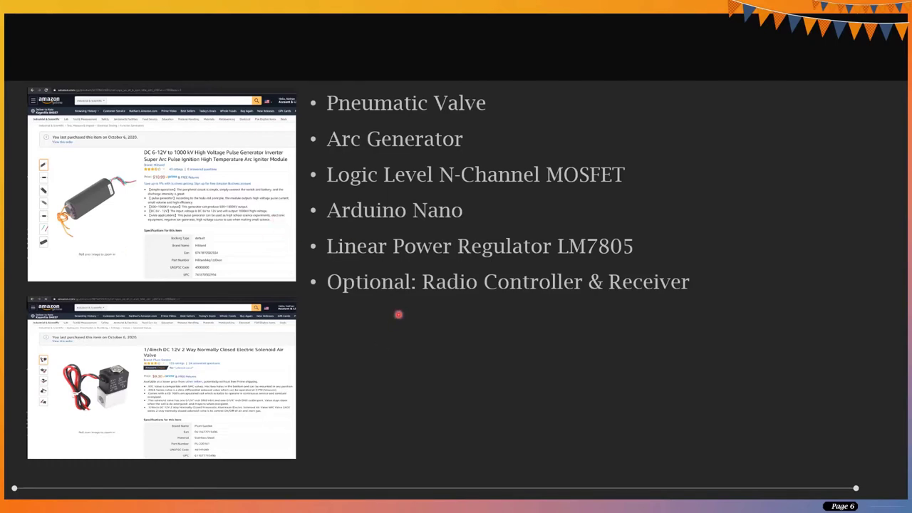
{"action": "mouse_move", "coordinate": [445, 304]}
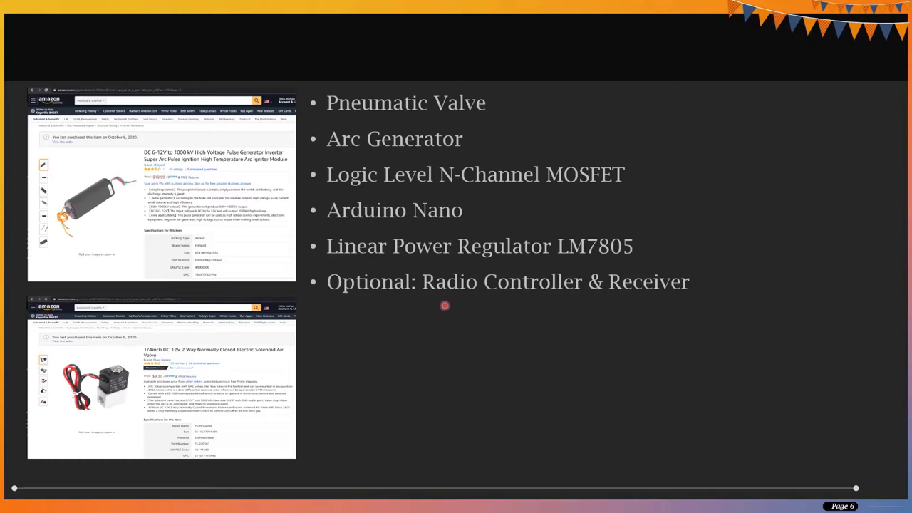
{"action": "mouse_move", "coordinate": [697, 277]}
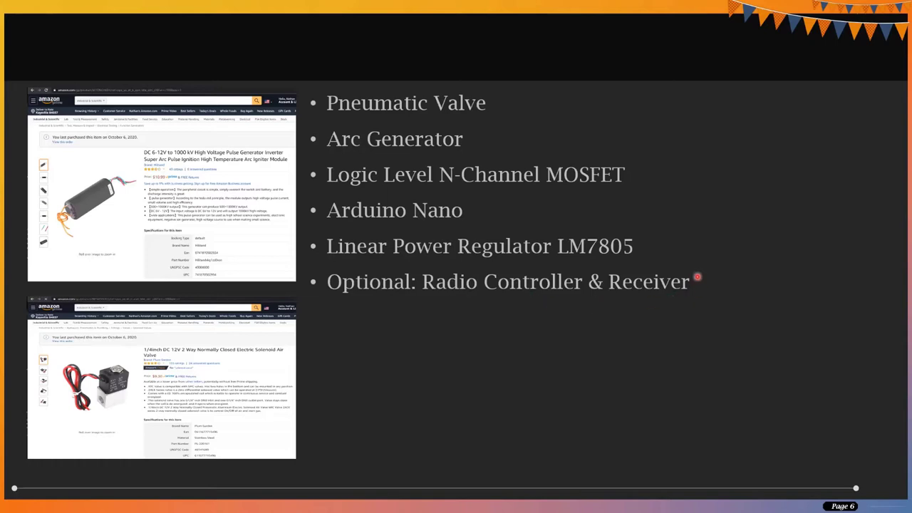
{"action": "mouse_move", "coordinate": [413, 312]}
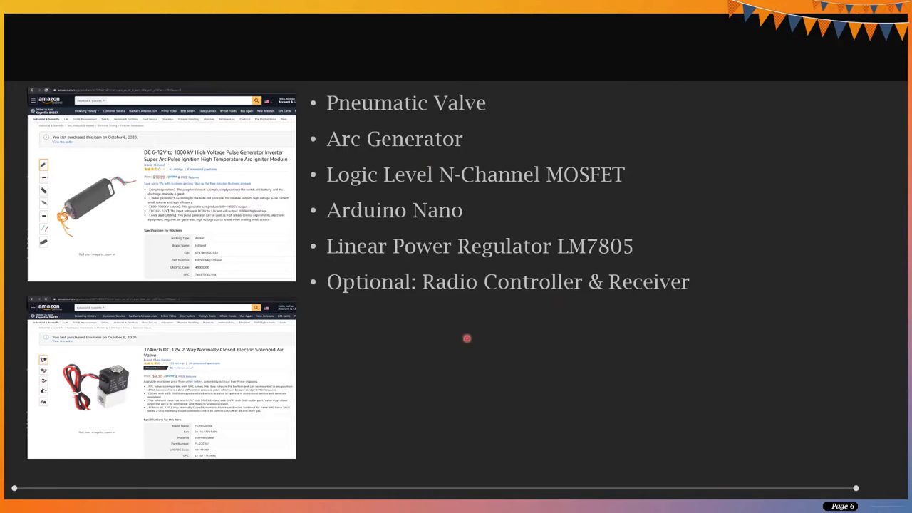
{"action": "mouse_move", "coordinate": [827, 245]}
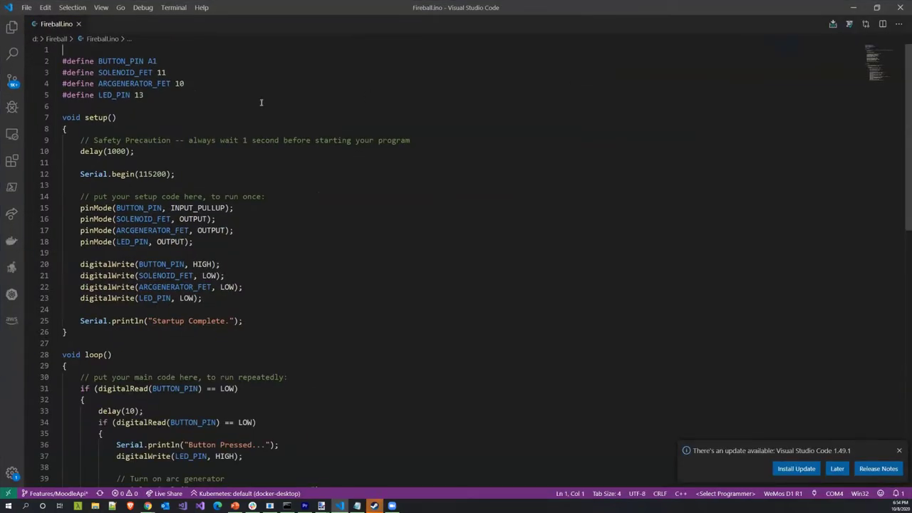
{"action": "mouse_move", "coordinate": [211, 94]}
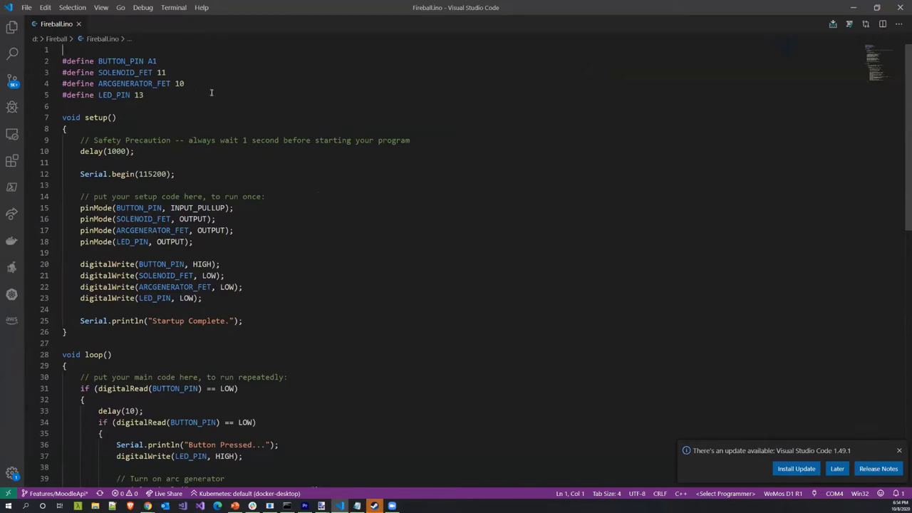
{"action": "left_click", "coordinate": [232, 94]}
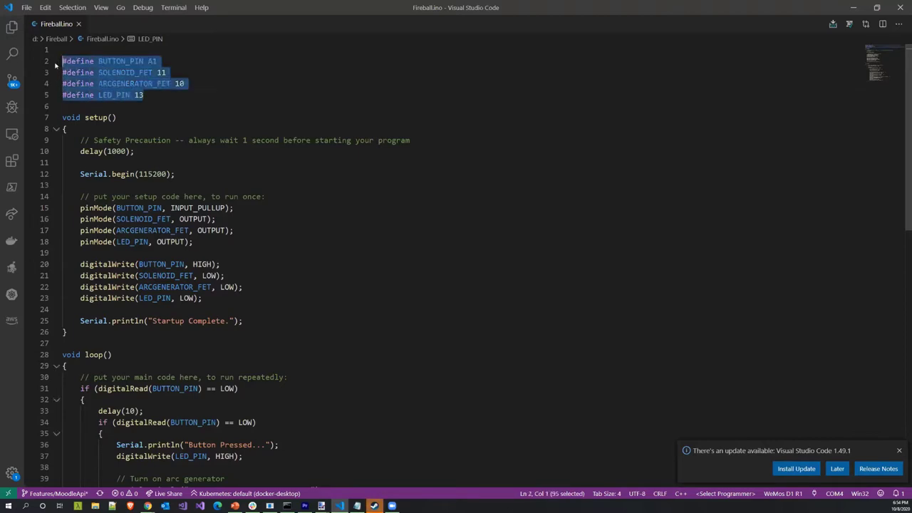
{"action": "left_click", "coordinate": [117, 60]}
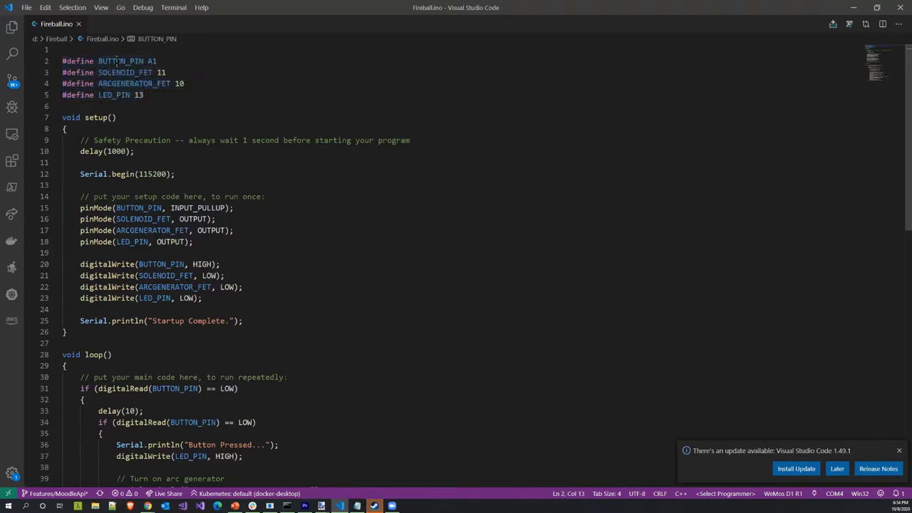
{"action": "double_click", "coordinate": [119, 60]}
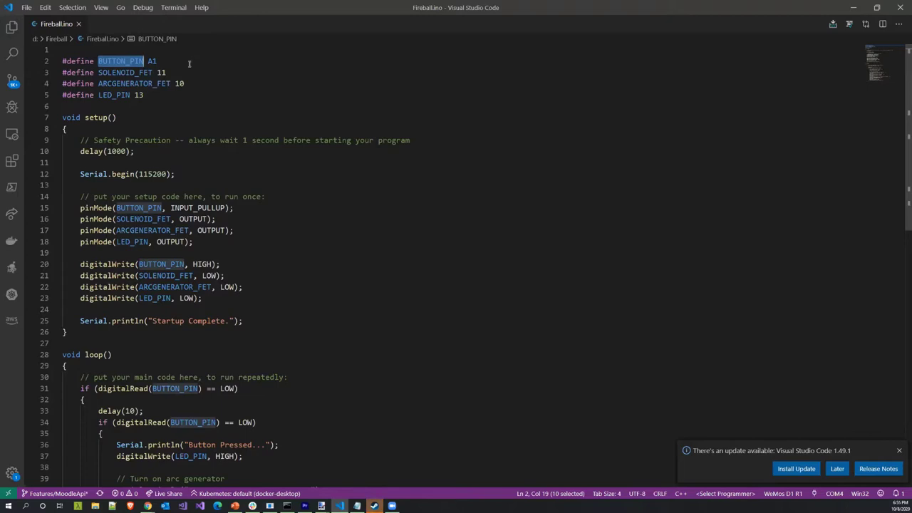
{"action": "double_click", "coordinate": [126, 72]}
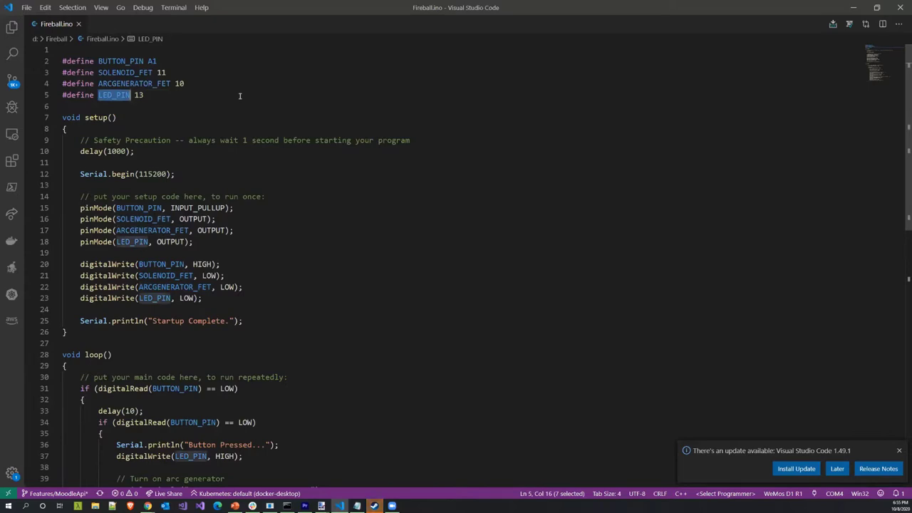
{"action": "scroll", "scroll_direction": "down", "scroll_amount": 3}
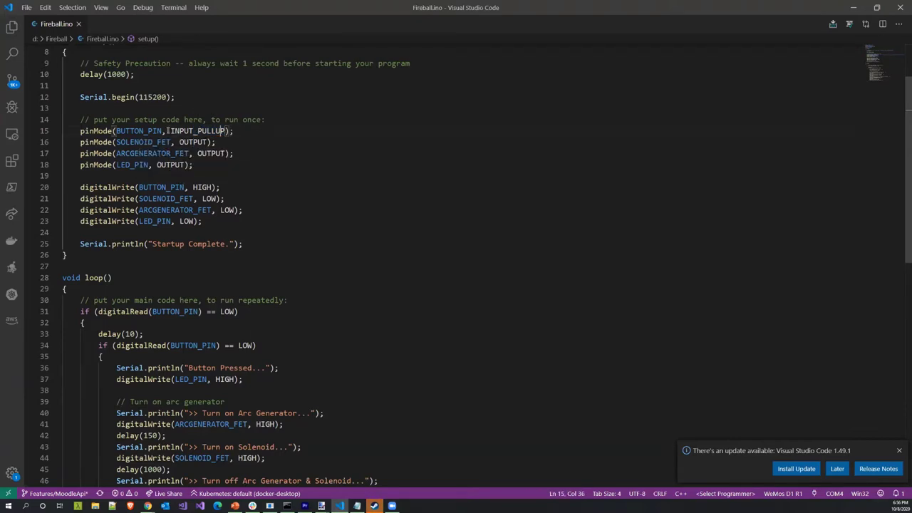
{"action": "double_click", "coordinate": [196, 131]}
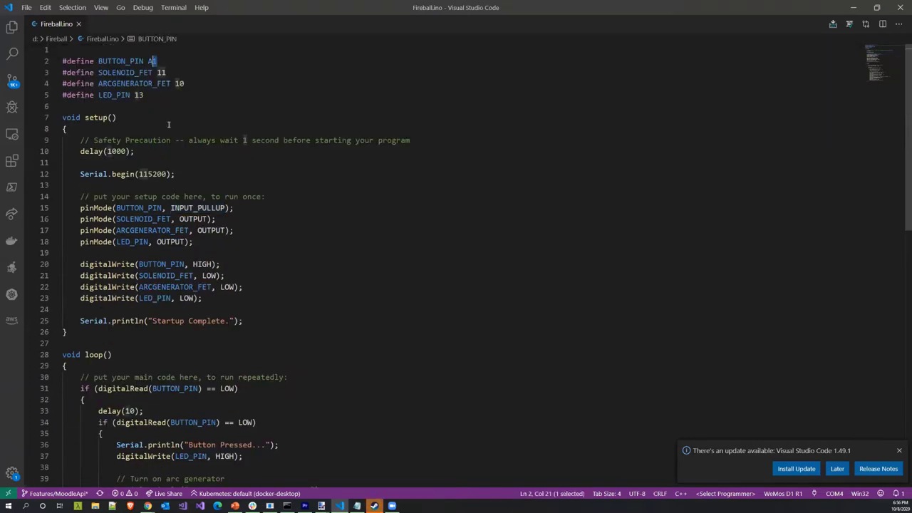
{"action": "scroll", "scroll_direction": "down", "scroll_amount": 3}
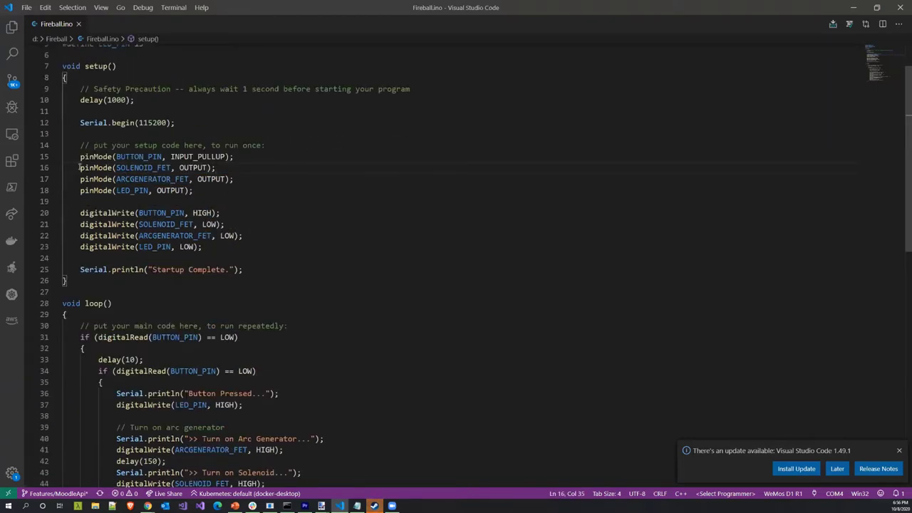
{"action": "left_click_drag", "start_coordinate": [80, 168], "coordinate": [234, 179]}
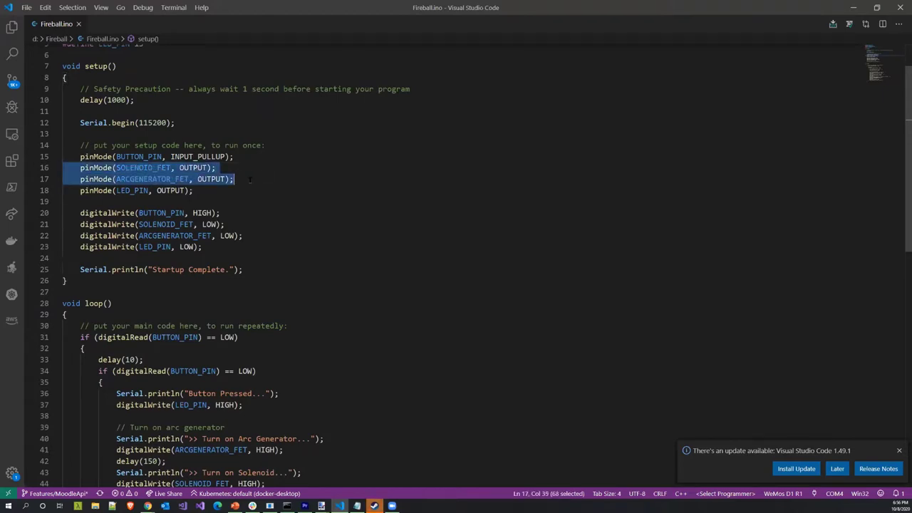
{"action": "left_click", "coordinate": [260, 176]}
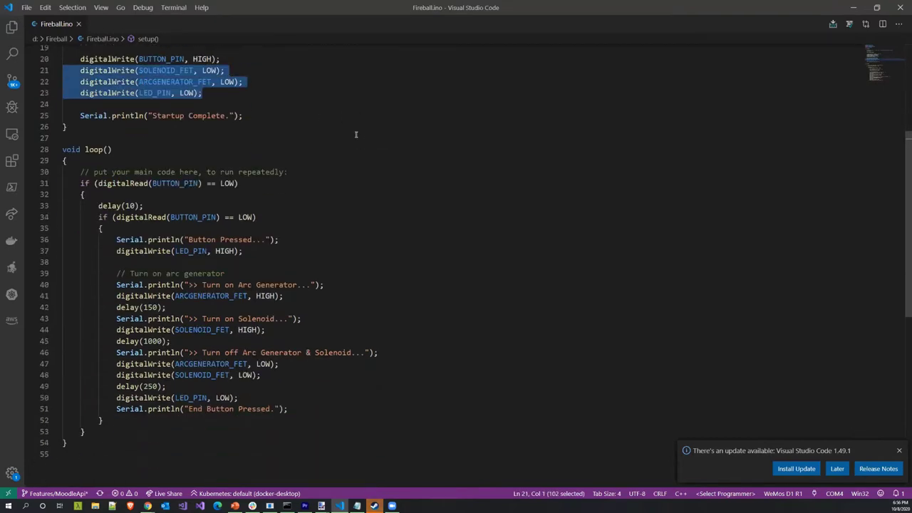
{"action": "scroll", "scroll_direction": "down", "scroll_amount": 3}
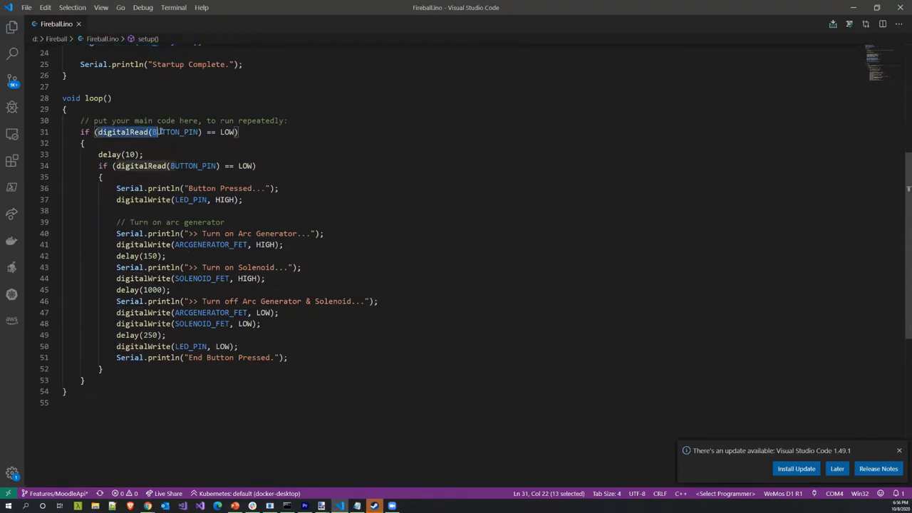
{"action": "left_click_drag", "start_coordinate": [151, 132], "coordinate": [203, 131]}
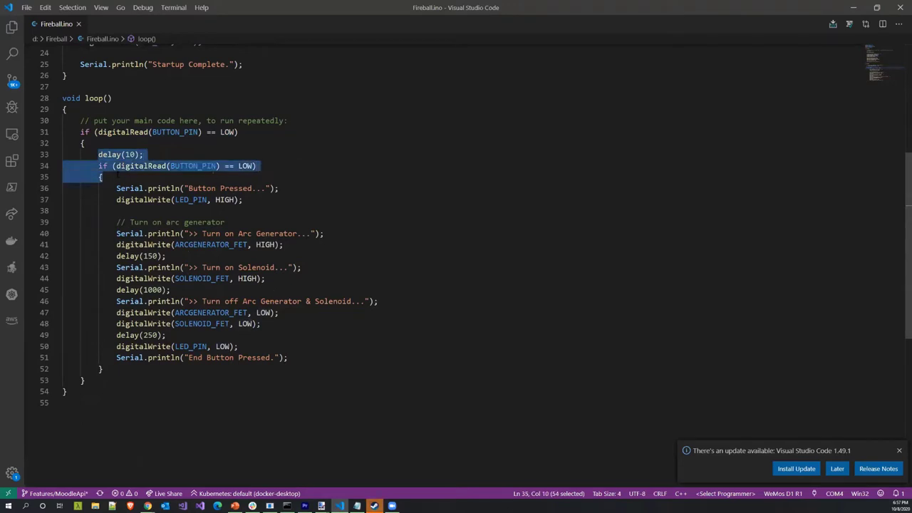
{"action": "mouse_move", "coordinate": [117, 177]}
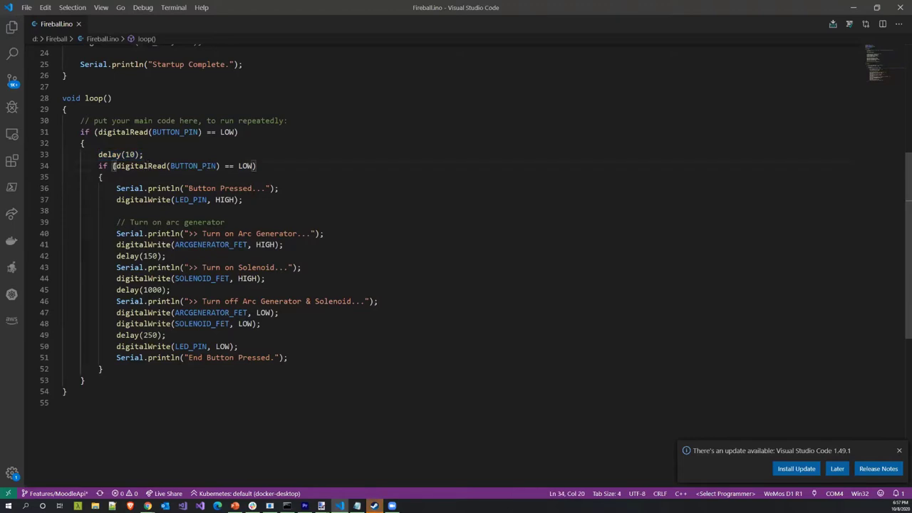
{"action": "left_click_drag", "start_coordinate": [115, 165], "coordinate": [251, 166]}
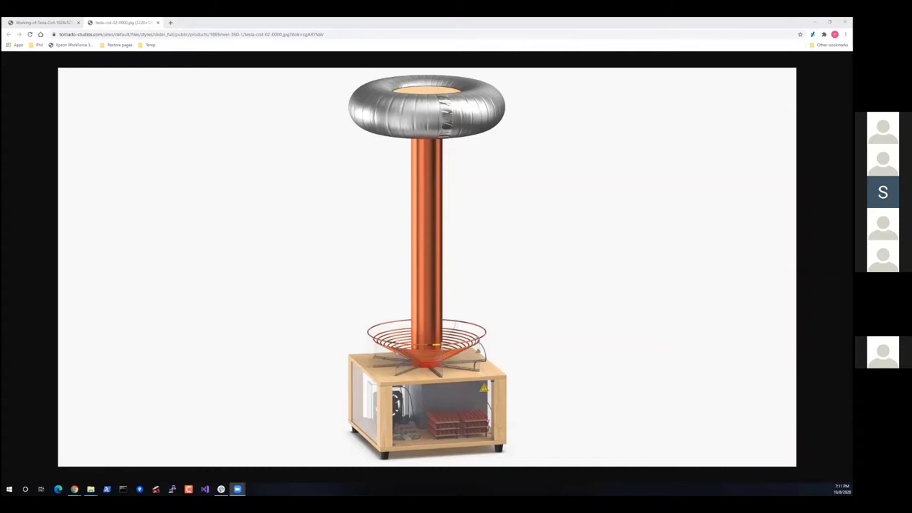
{"action": "mouse_move", "coordinate": [384, 406]}
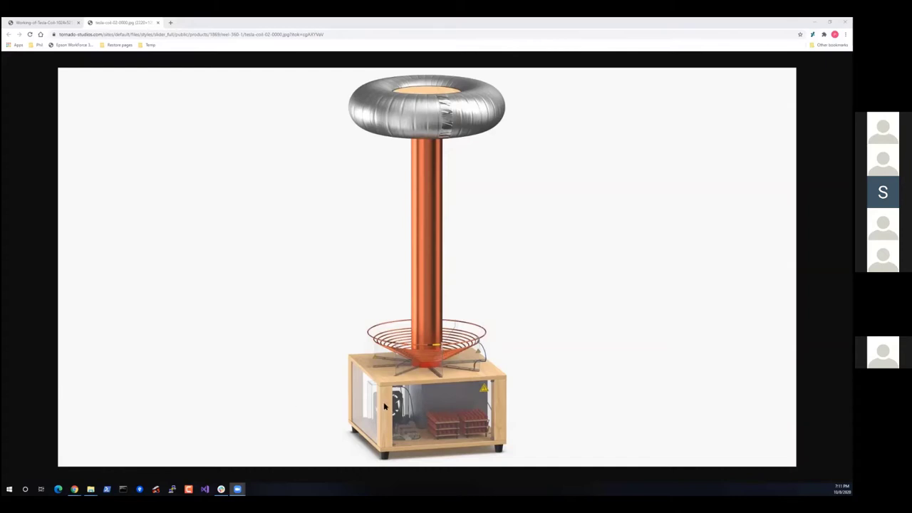
{"action": "mouse_move", "coordinate": [454, 430]}
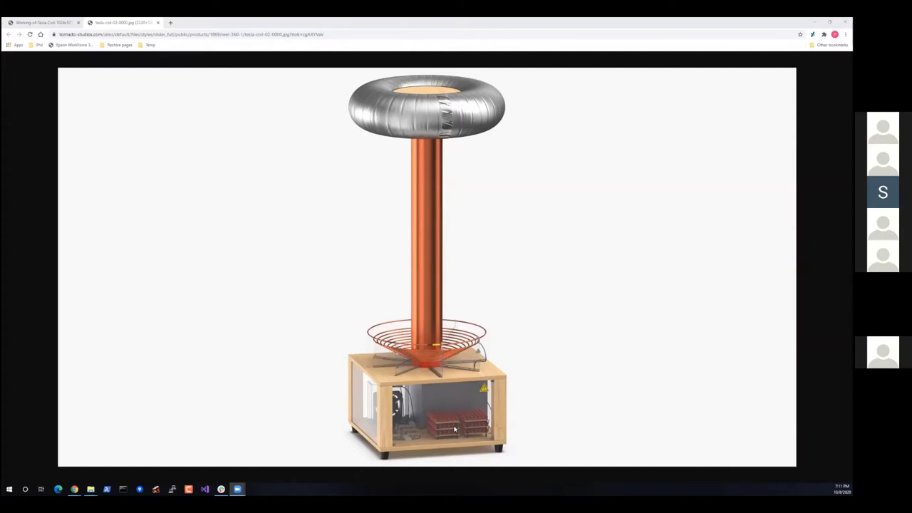
{"action": "mouse_move", "coordinate": [373, 325]}
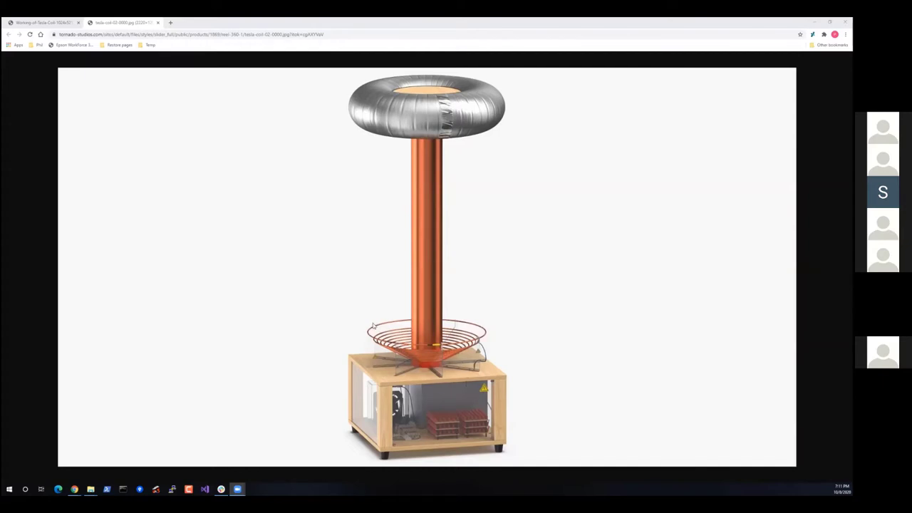
{"action": "mouse_move", "coordinate": [445, 370]}
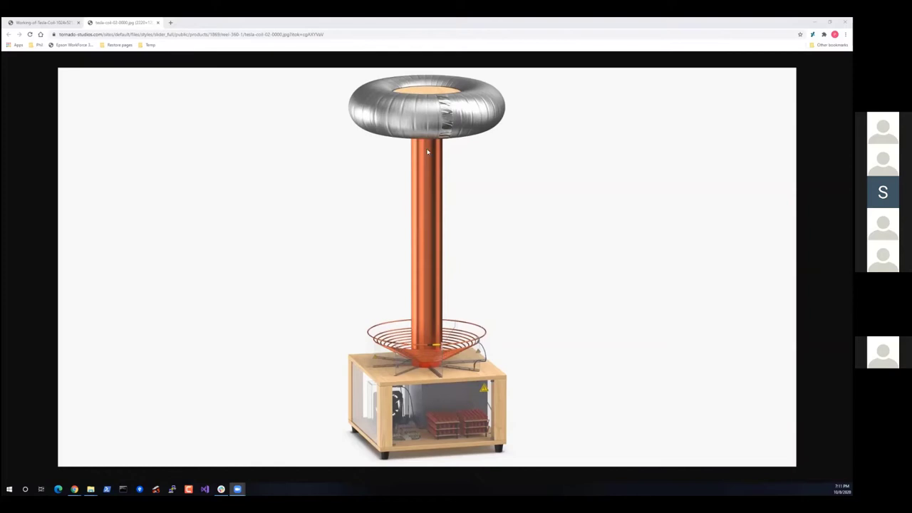
{"action": "mouse_move", "coordinate": [422, 150]}
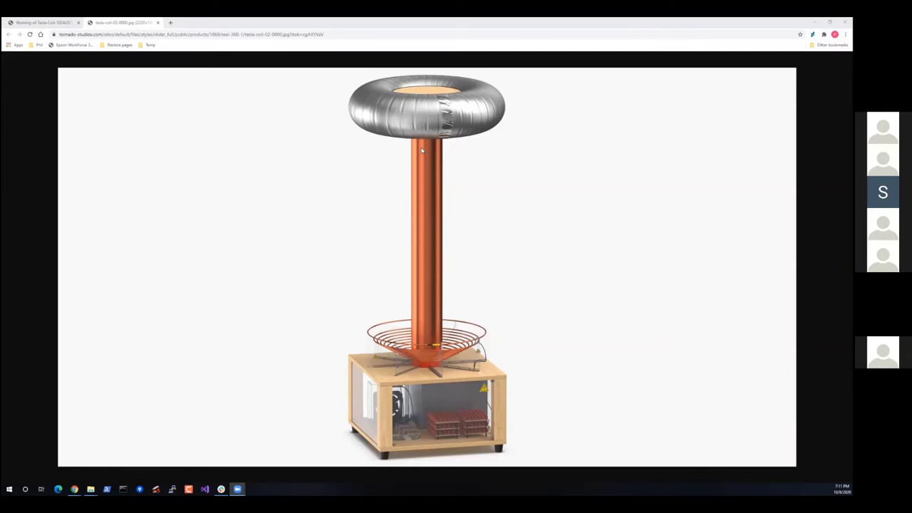
{"action": "mouse_move", "coordinate": [376, 100]}
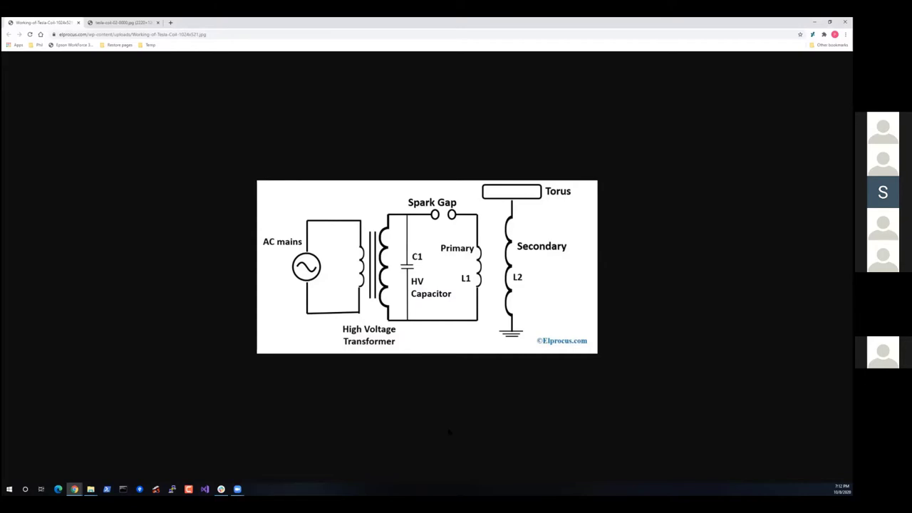
{"action": "mouse_move", "coordinate": [440, 427]}
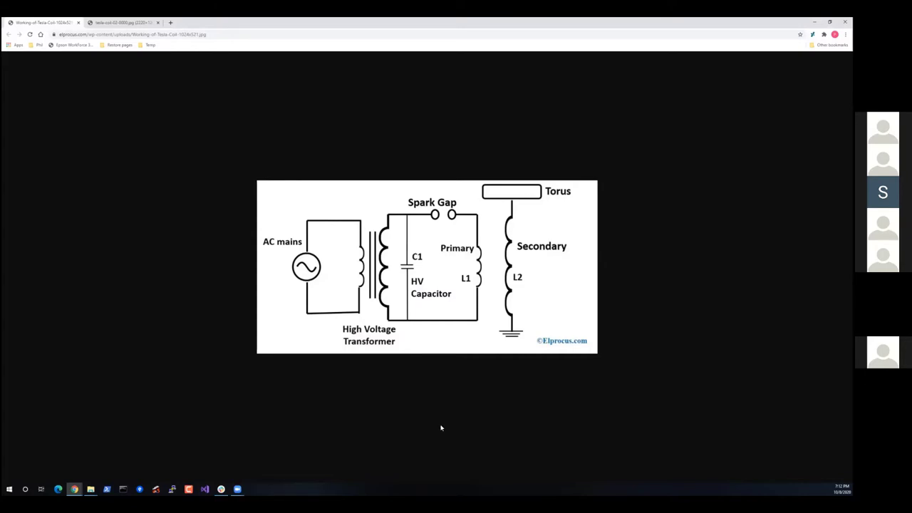
{"action": "mouse_move", "coordinate": [436, 421]}
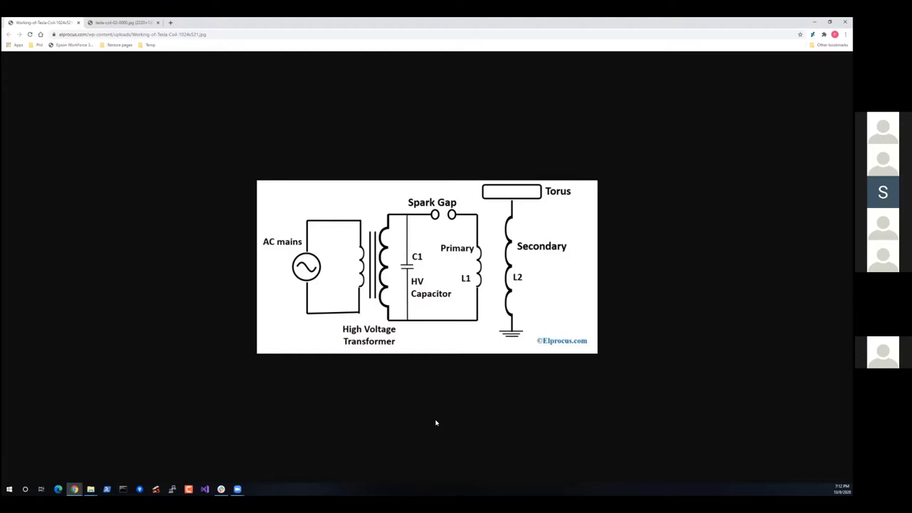
{"action": "mouse_move", "coordinate": [313, 270]}
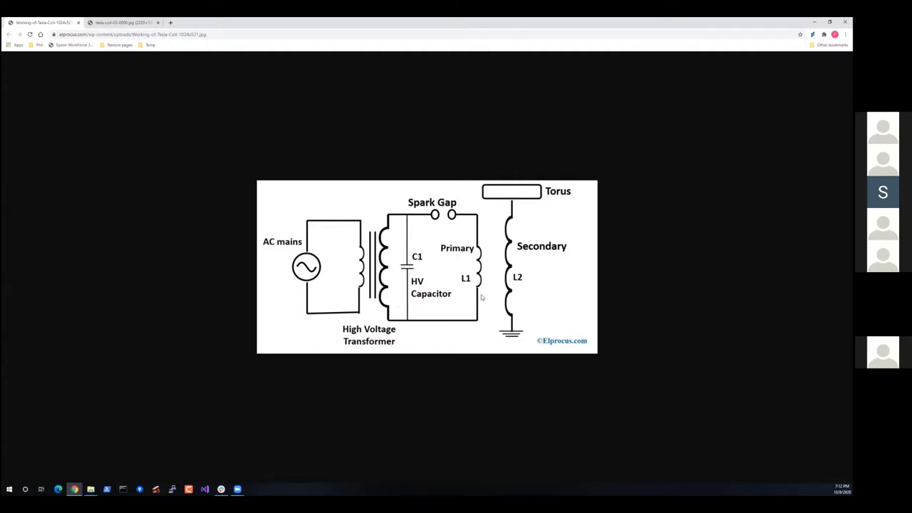
{"action": "mouse_move", "coordinate": [445, 260]}
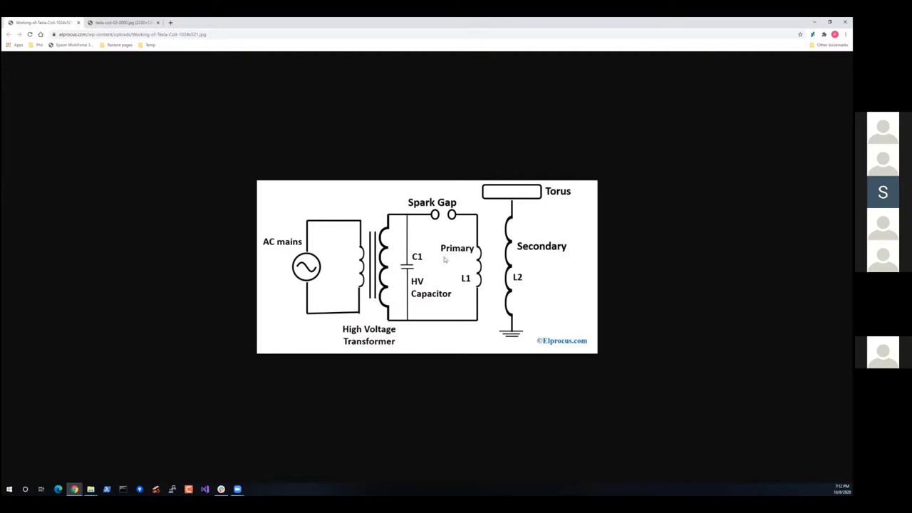
{"action": "mouse_move", "coordinate": [442, 248]}
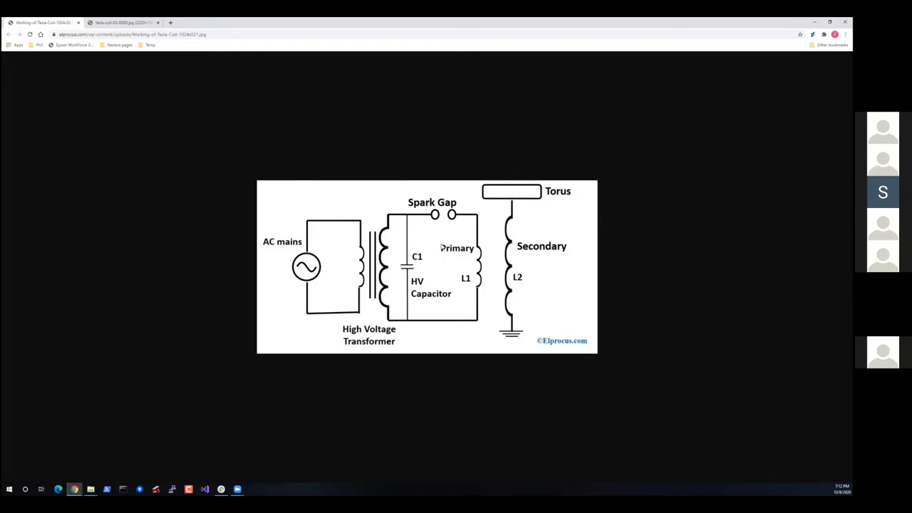
{"action": "mouse_move", "coordinate": [418, 268]}
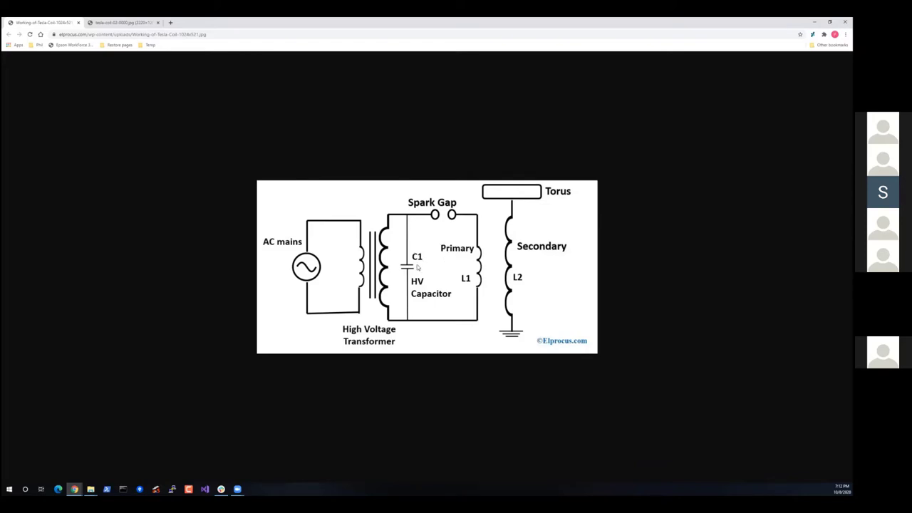
{"action": "mouse_move", "coordinate": [419, 239]}
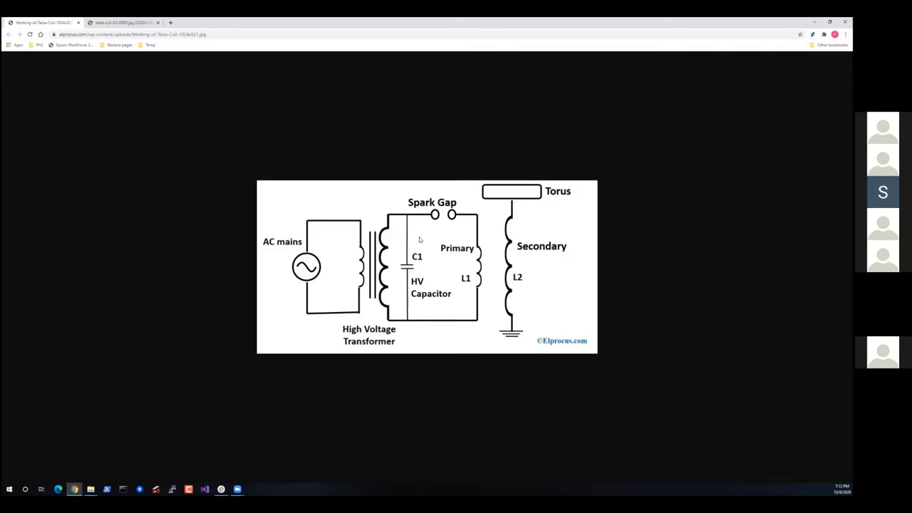
{"action": "mouse_move", "coordinate": [442, 215]}
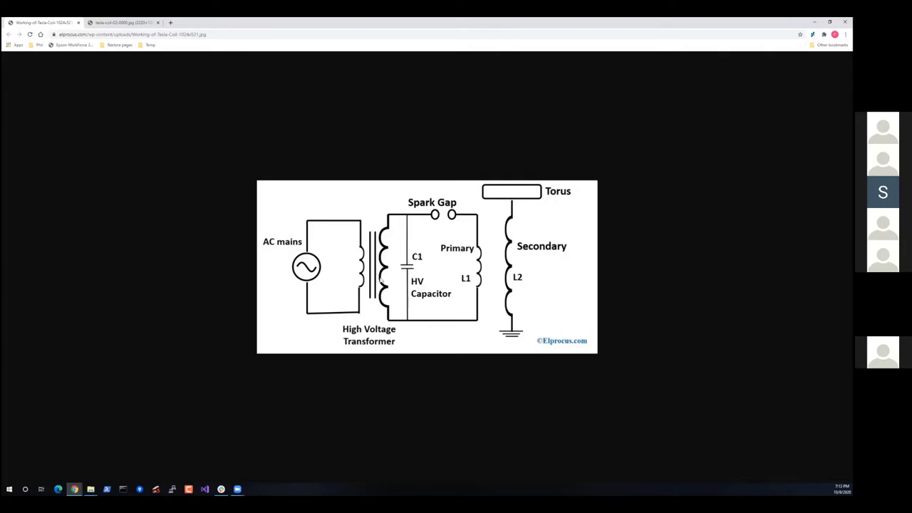
{"action": "mouse_move", "coordinate": [388, 237]}
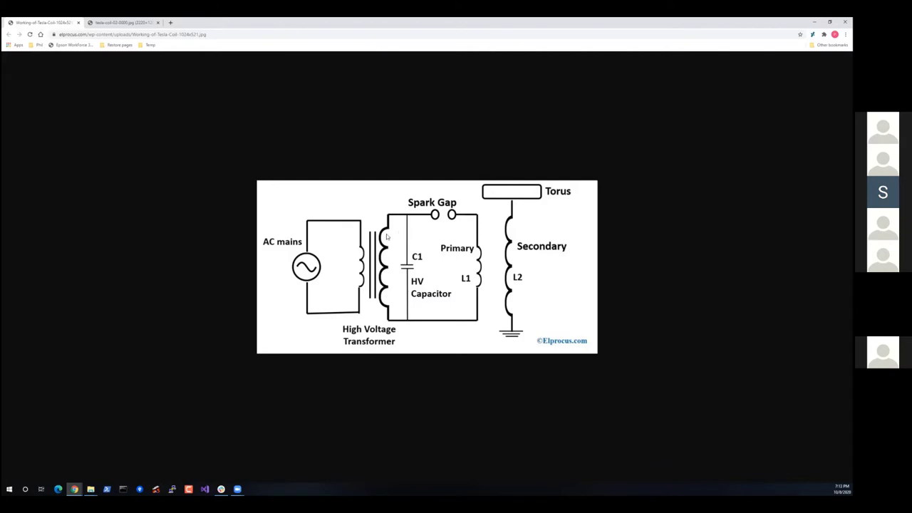
{"action": "mouse_move", "coordinate": [402, 233]}
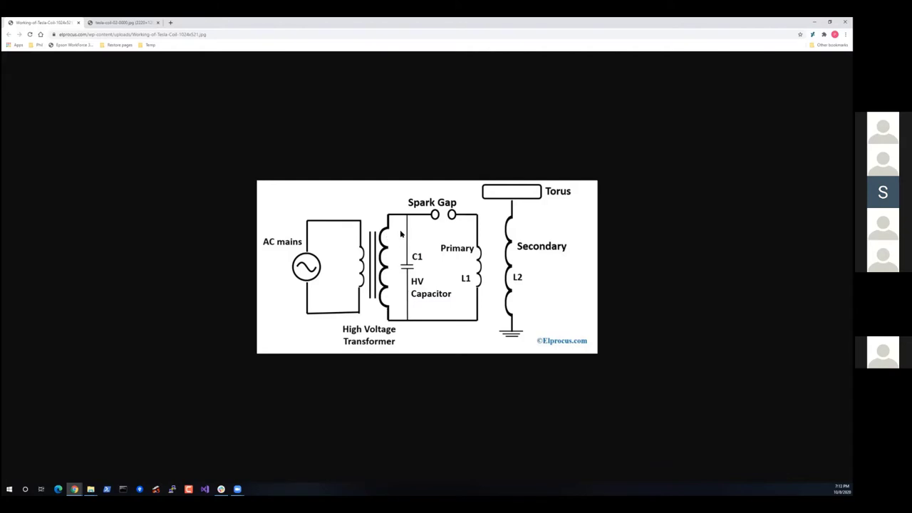
{"action": "mouse_move", "coordinate": [411, 268]}
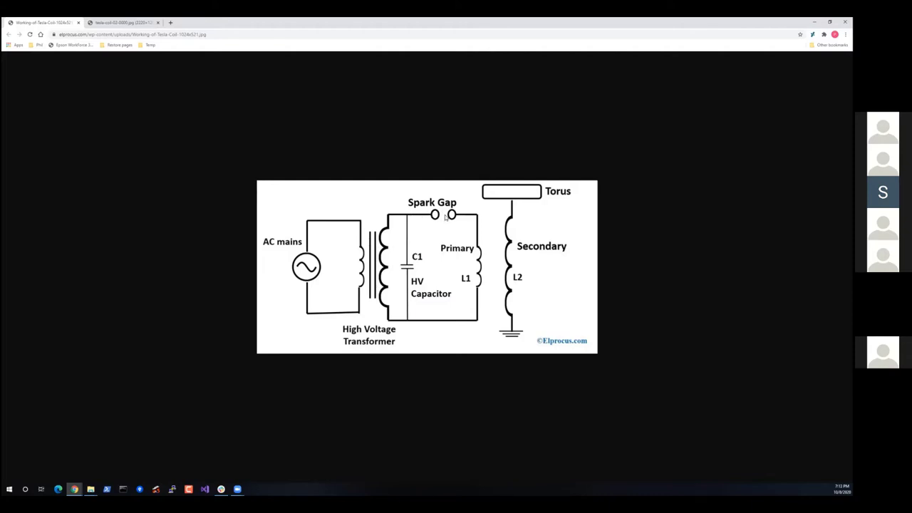
{"action": "mouse_move", "coordinate": [473, 293]}
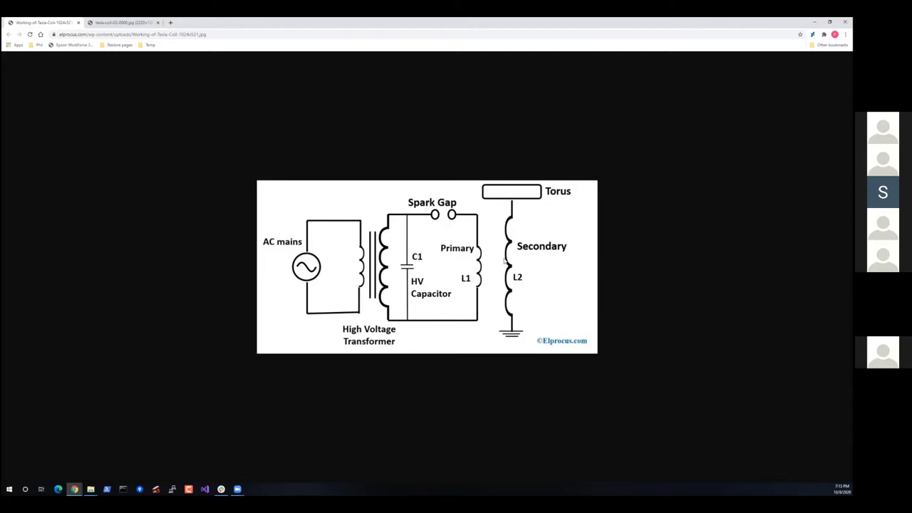
{"action": "mouse_move", "coordinate": [513, 294]}
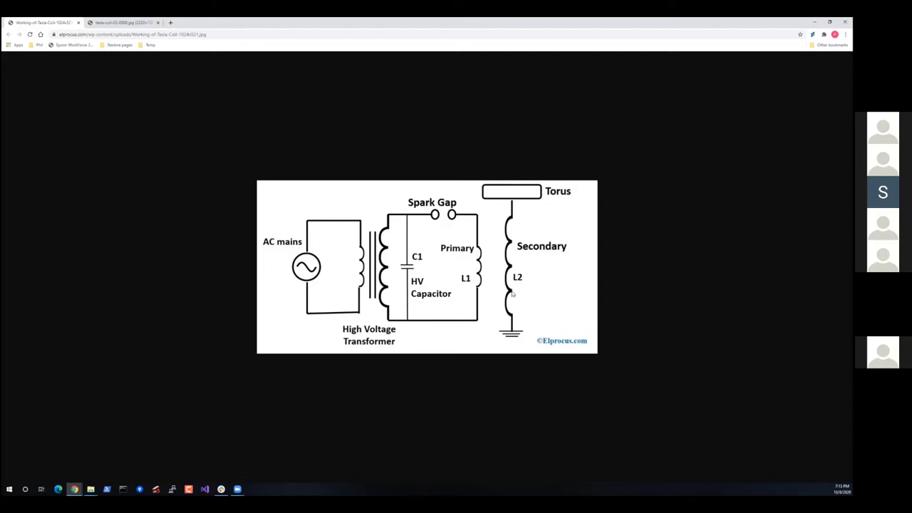
{"action": "mouse_move", "coordinate": [508, 268]}
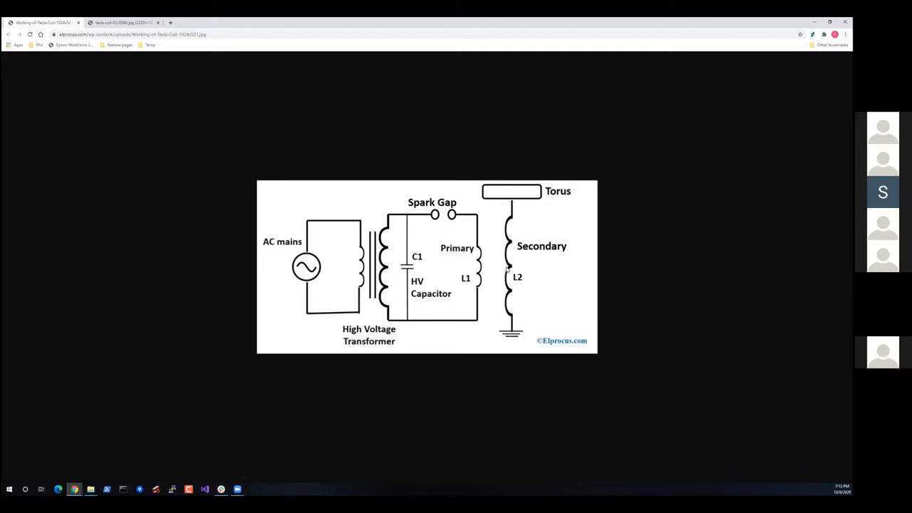
{"action": "mouse_move", "coordinate": [476, 284]}
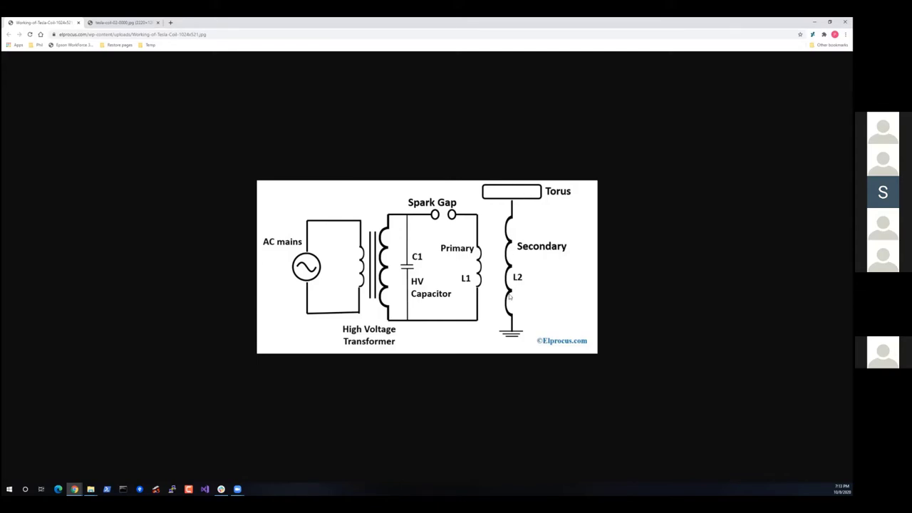
{"action": "mouse_move", "coordinate": [459, 302]}
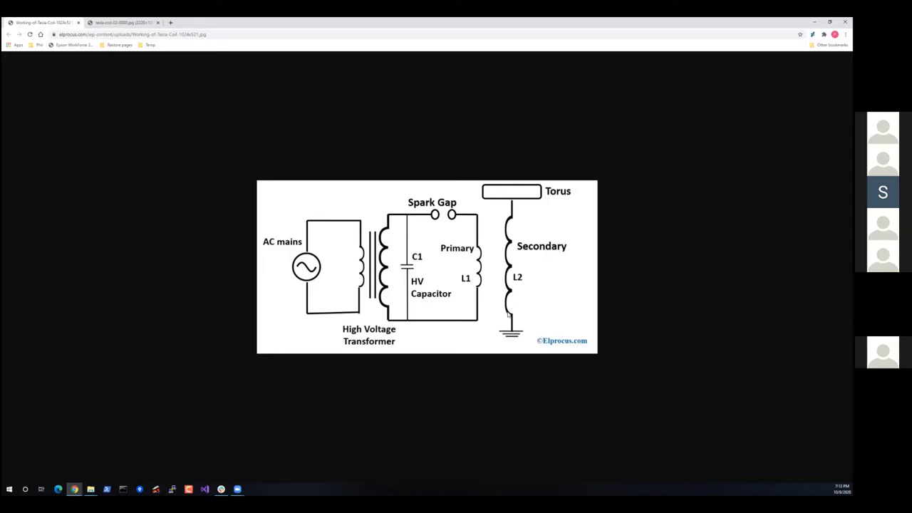
{"action": "mouse_move", "coordinate": [370, 104]}
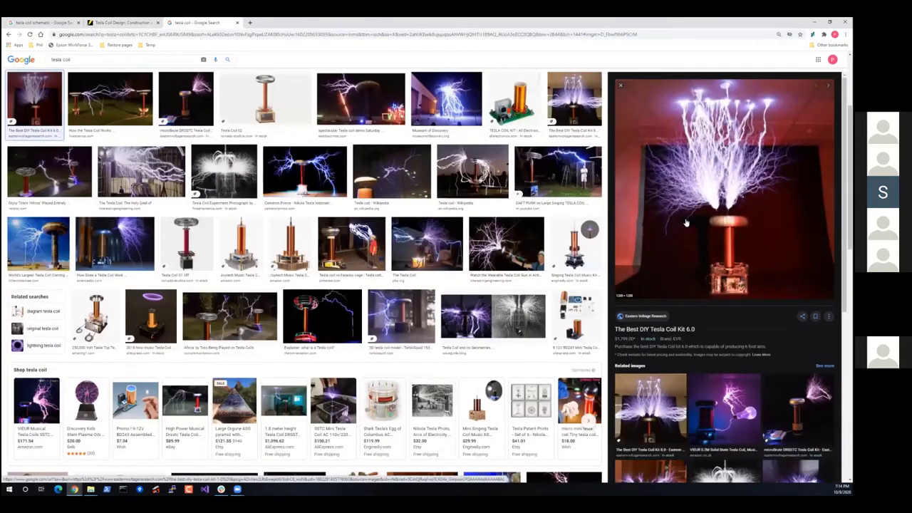
{"action": "mouse_move", "coordinate": [734, 260]}
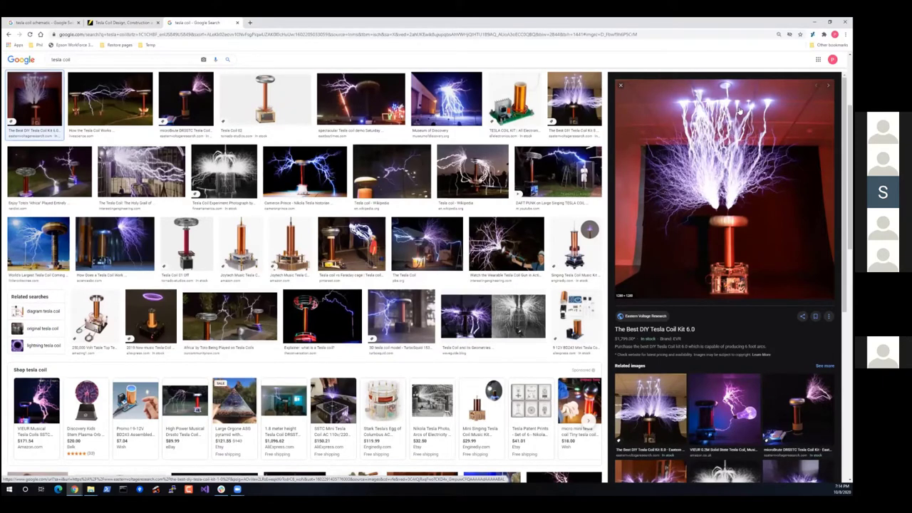
{"action": "mouse_move", "coordinate": [732, 149]}
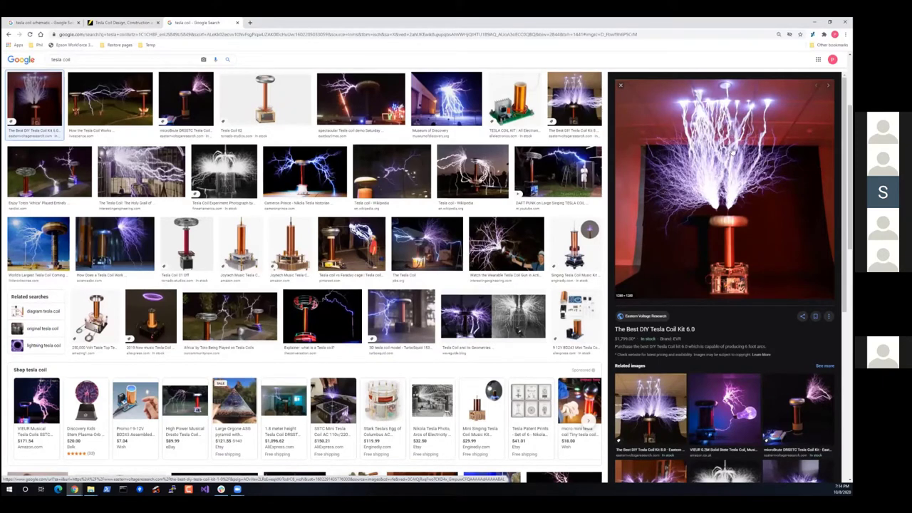
{"action": "mouse_move", "coordinate": [726, 220]}
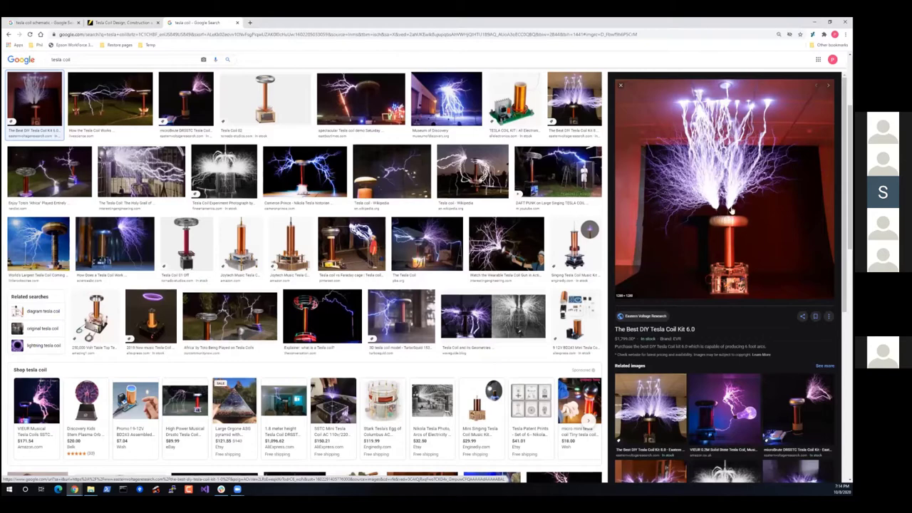
{"action": "mouse_move", "coordinate": [744, 221]}
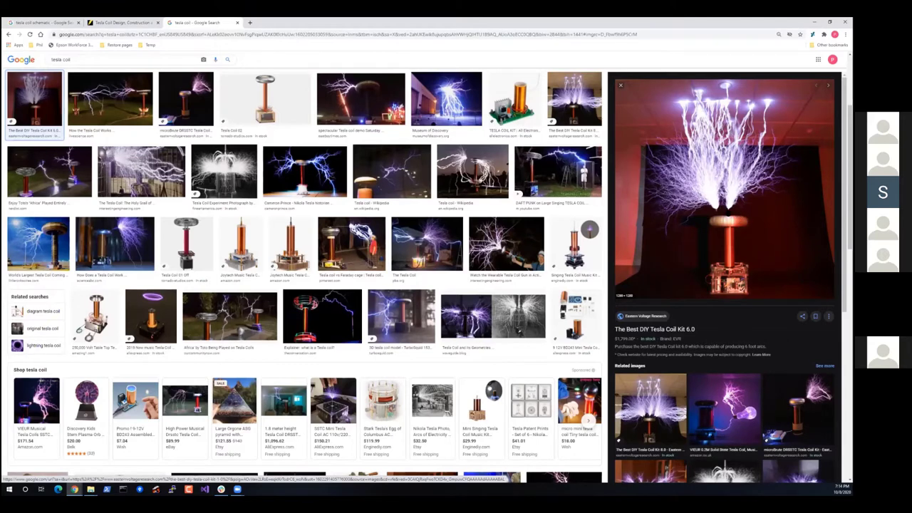
{"action": "mouse_move", "coordinate": [732, 228]}
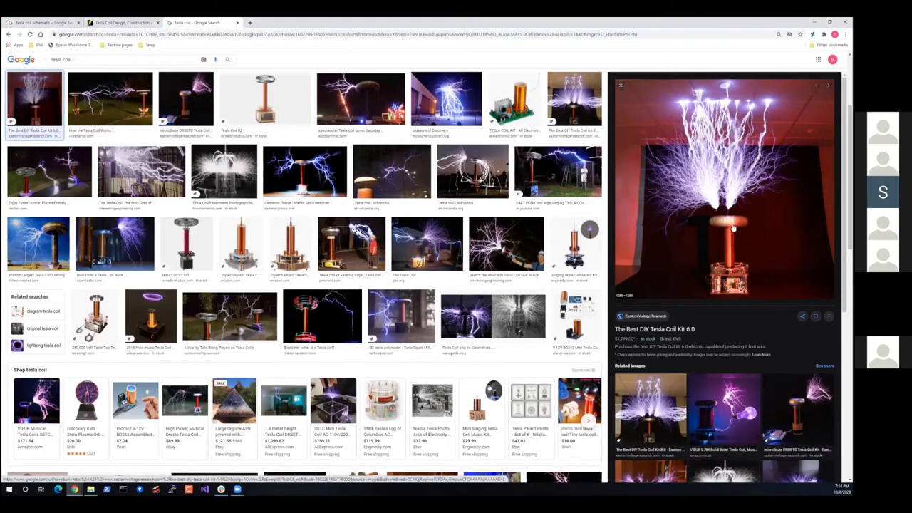
{"action": "mouse_move", "coordinate": [721, 231]}
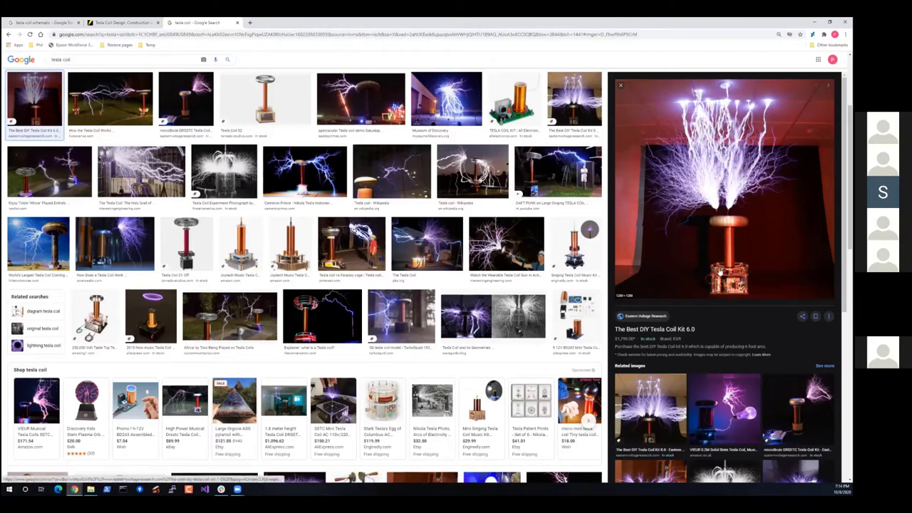
{"action": "mouse_move", "coordinate": [354, 23]}
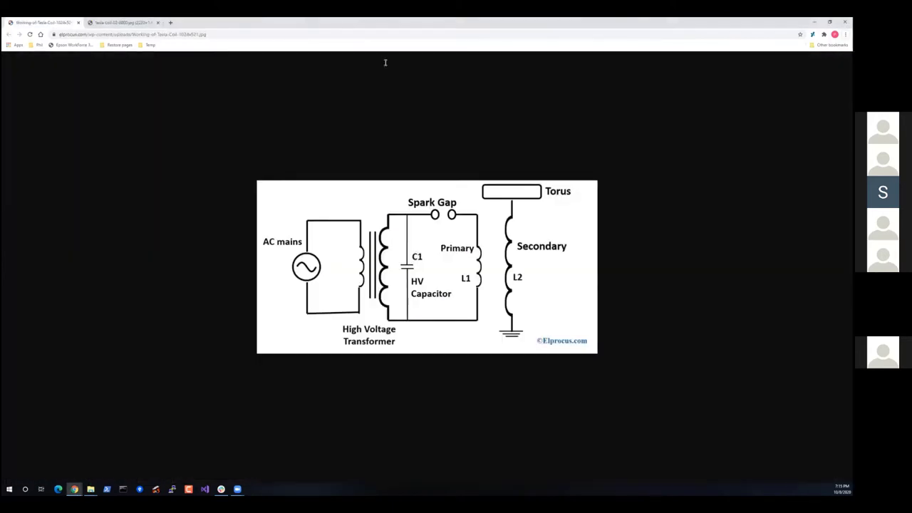
{"action": "left_click", "coordinate": [126, 23]}
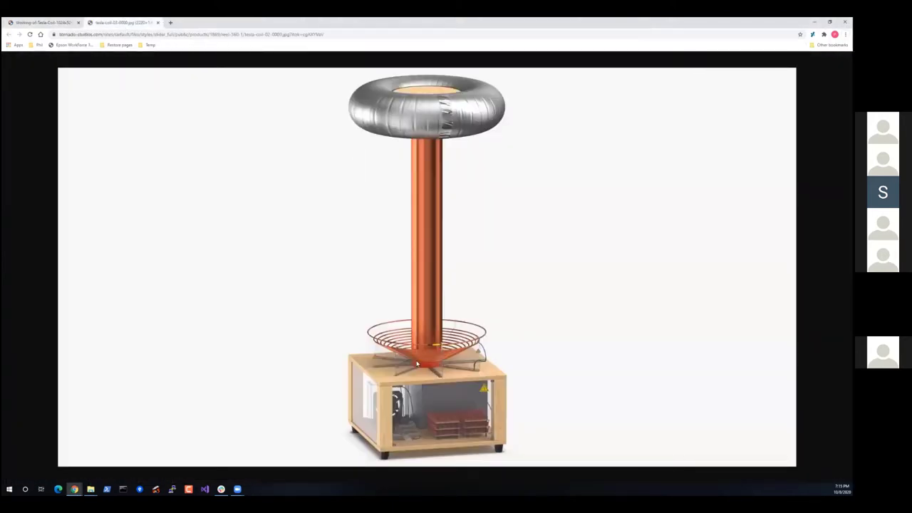
{"action": "mouse_move", "coordinate": [450, 351]}
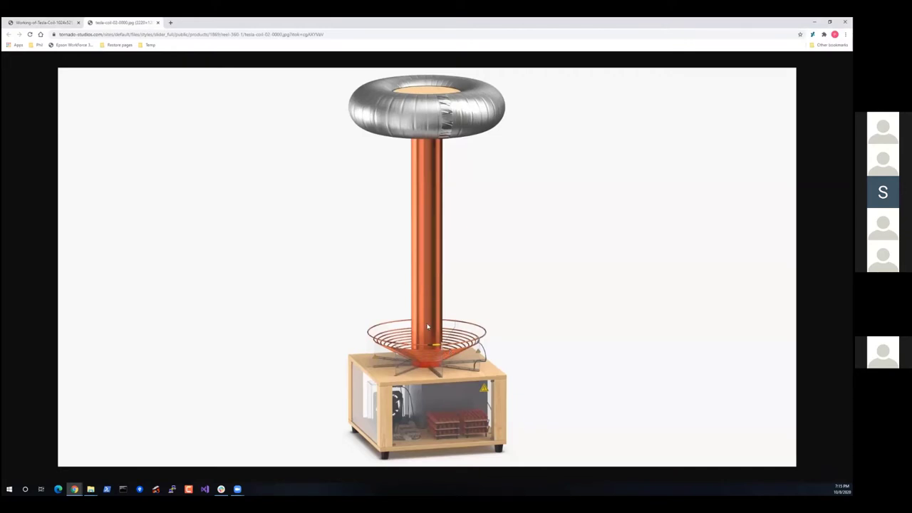
{"action": "mouse_move", "coordinate": [427, 207]}
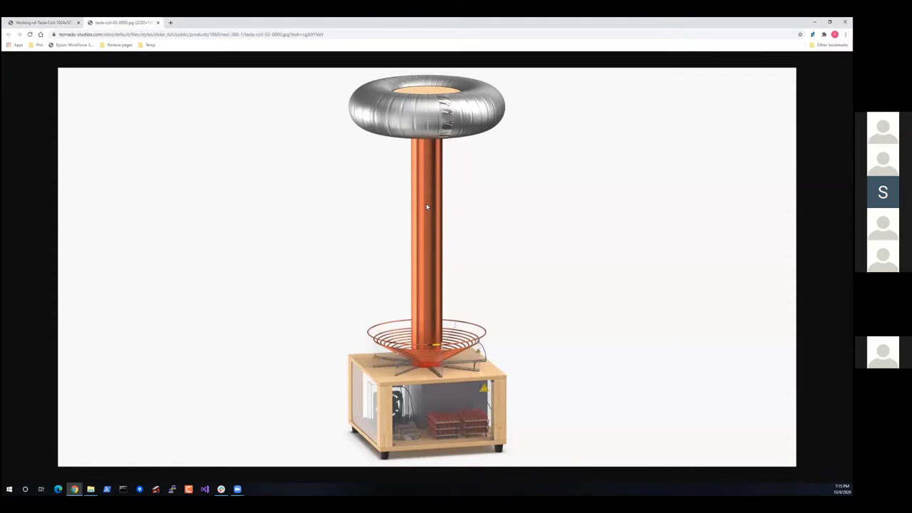
{"action": "mouse_move", "coordinate": [424, 347]}
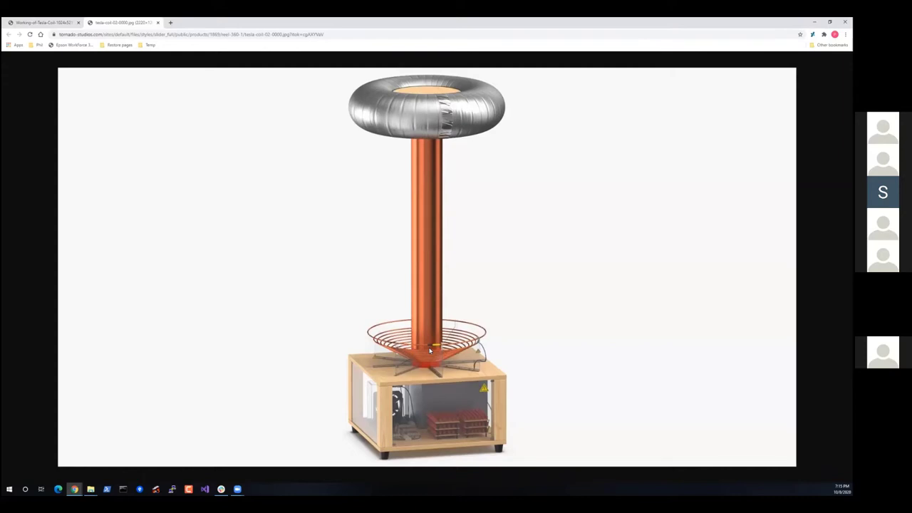
{"action": "mouse_move", "coordinate": [439, 421]}
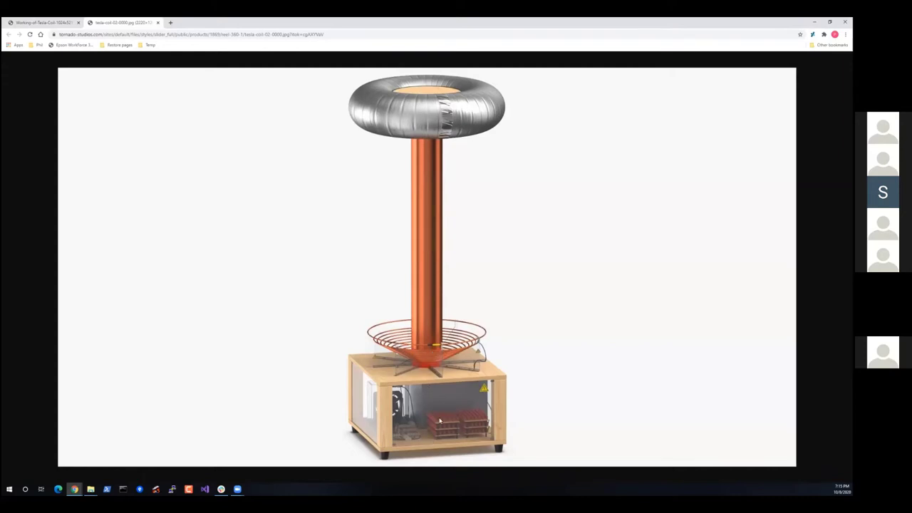
{"action": "mouse_move", "coordinate": [499, 288]}
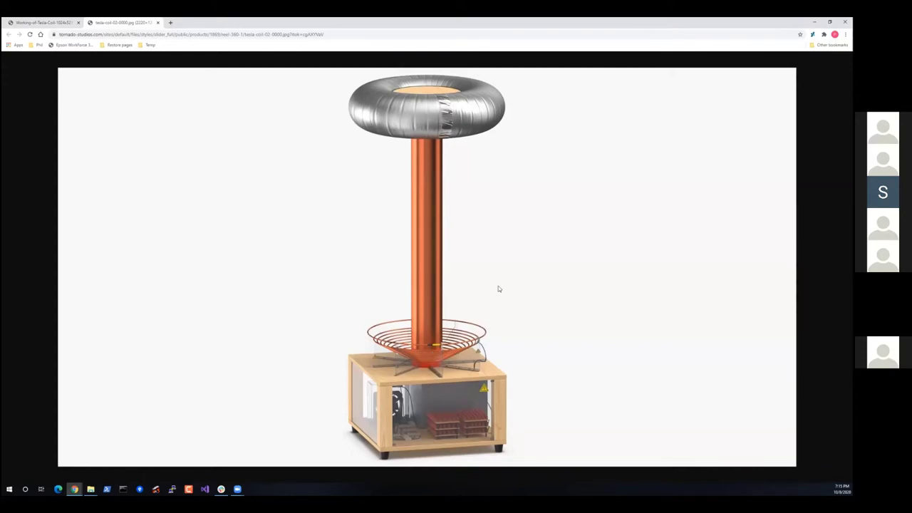
{"action": "mouse_move", "coordinate": [622, 69]}
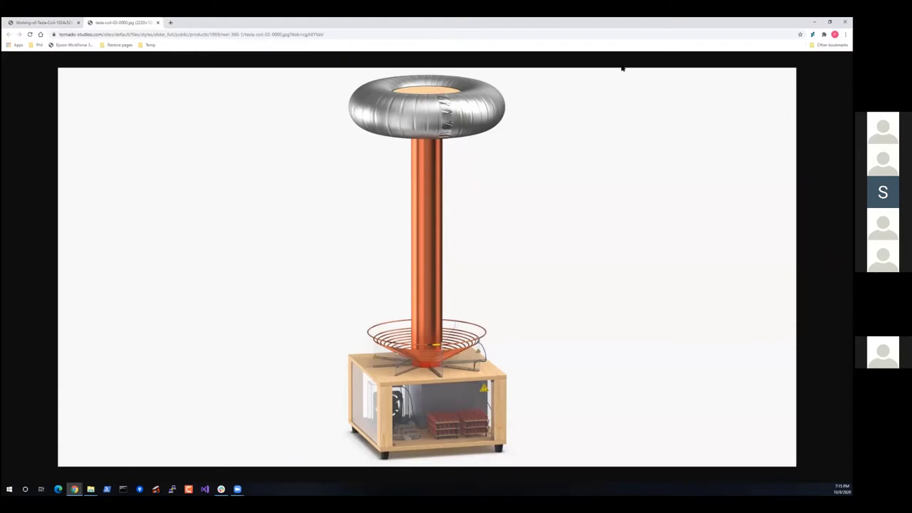
{"action": "mouse_move", "coordinate": [606, 70]}
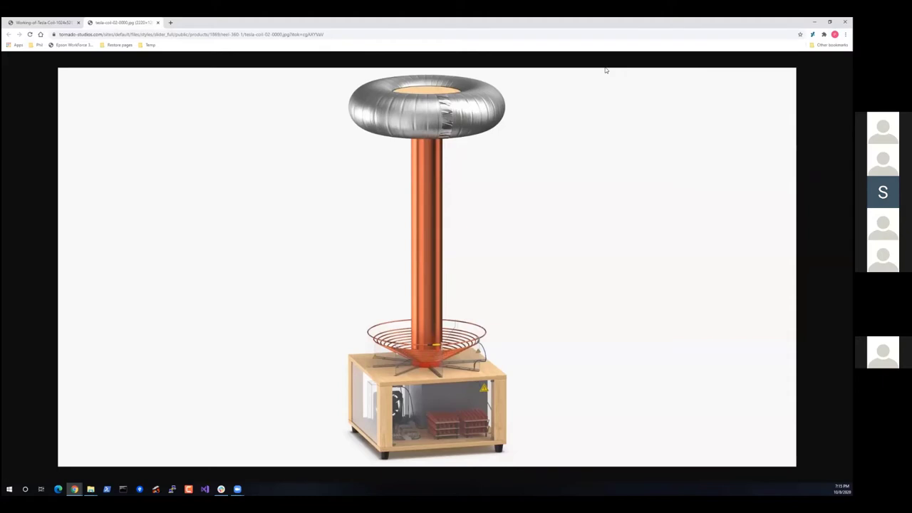
{"action": "mouse_move", "coordinate": [609, 77]}
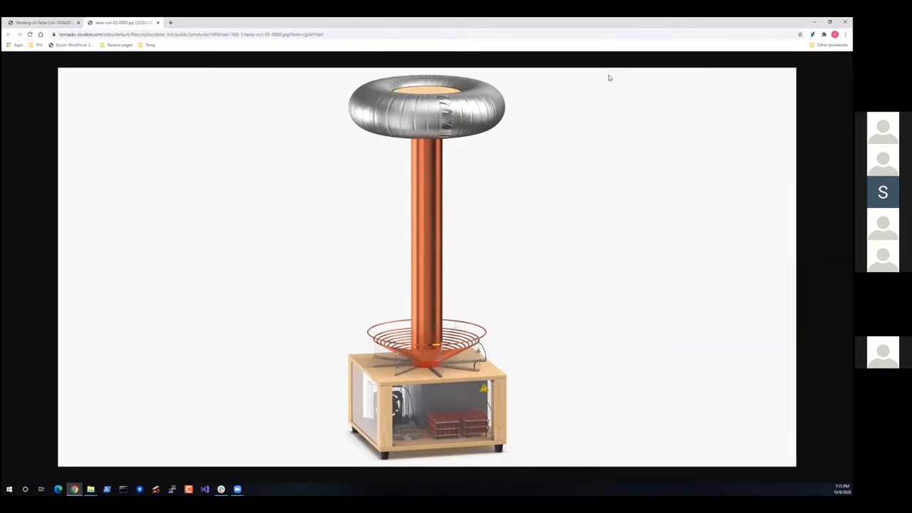
{"action": "mouse_move", "coordinate": [607, 74]}
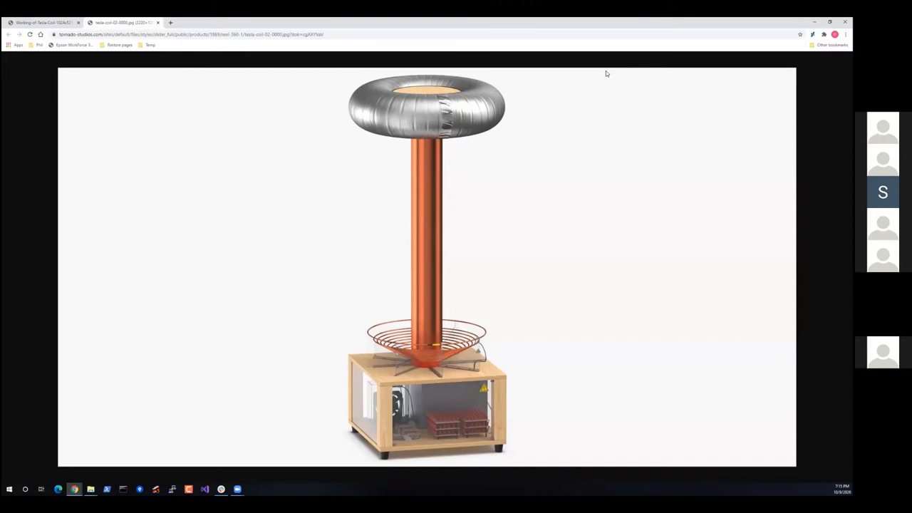
{"action": "mouse_move", "coordinate": [581, 86]}
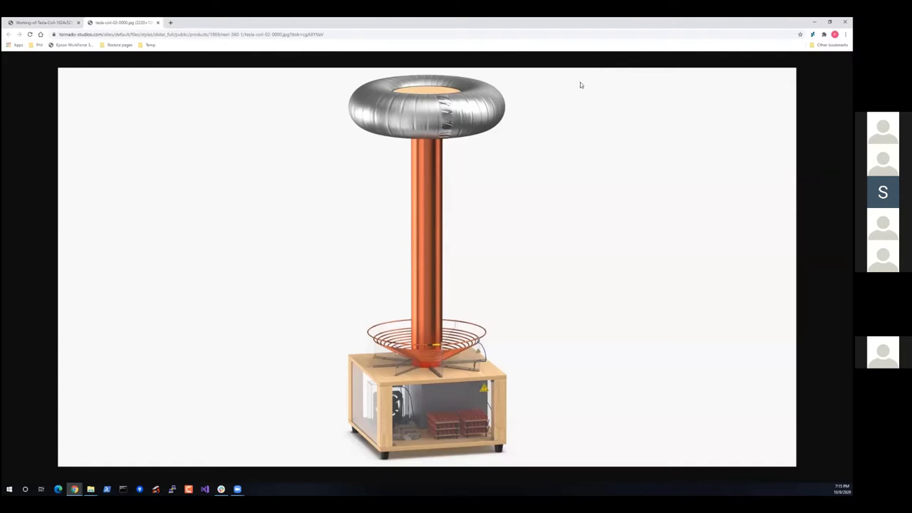
{"action": "mouse_move", "coordinate": [432, 191]}
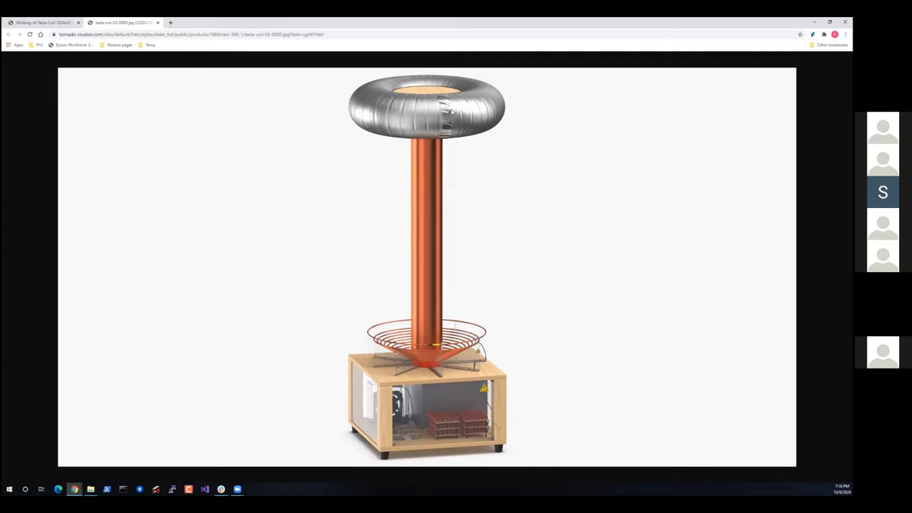
{"action": "mouse_move", "coordinate": [433, 220]}
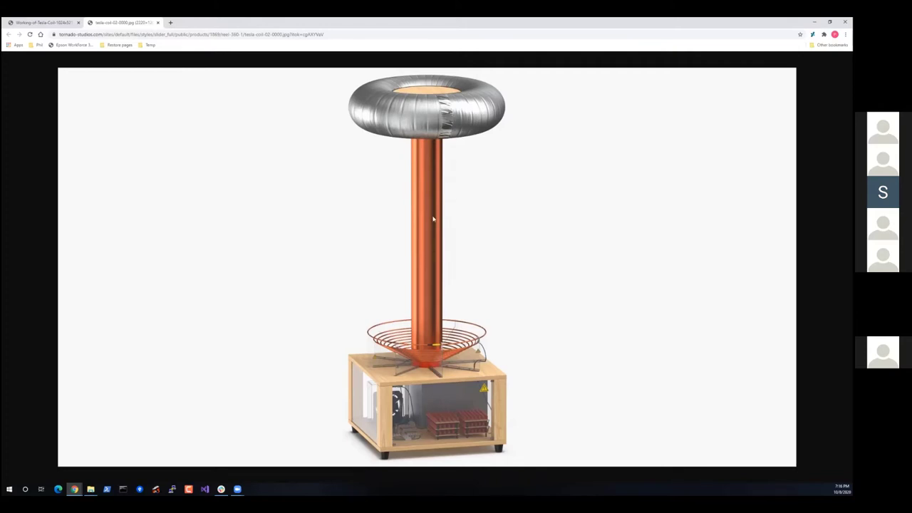
{"action": "mouse_move", "coordinate": [424, 121]}
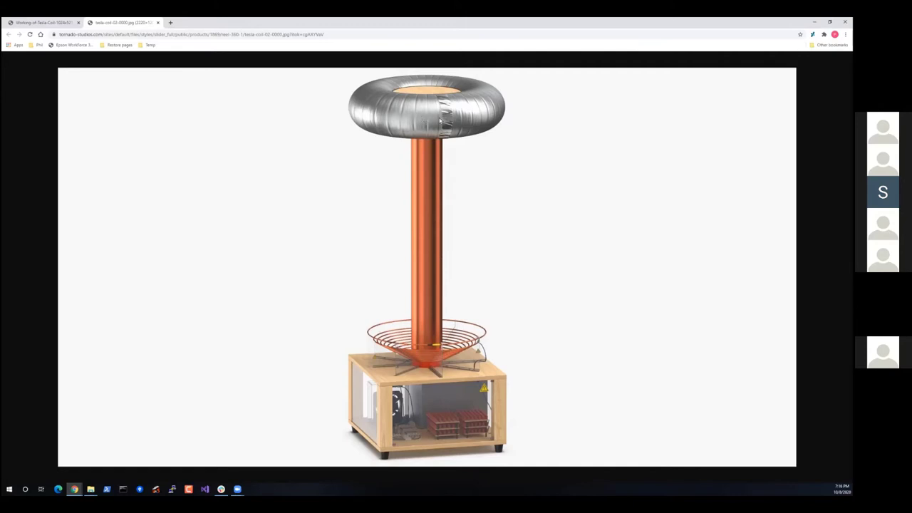
{"action": "mouse_move", "coordinate": [587, 121]}
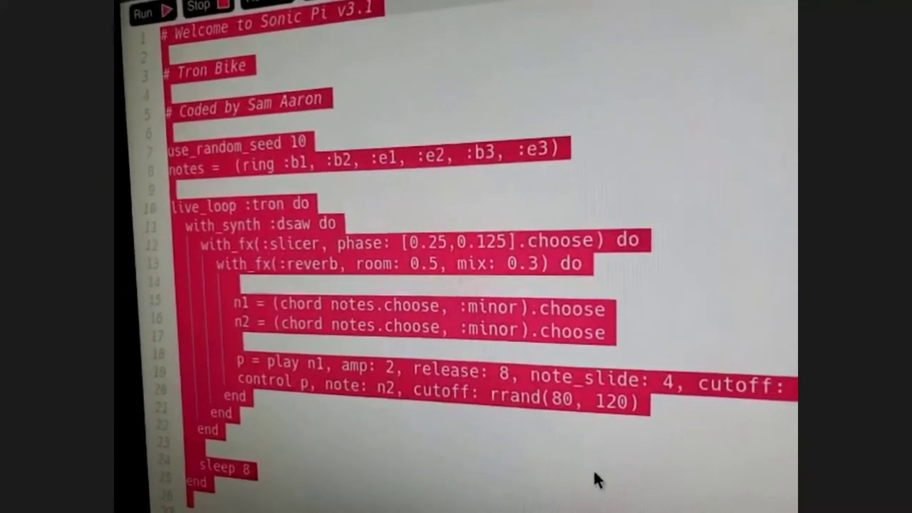
{"action": "scroll", "scroll_direction": "down", "scroll_amount": 3}
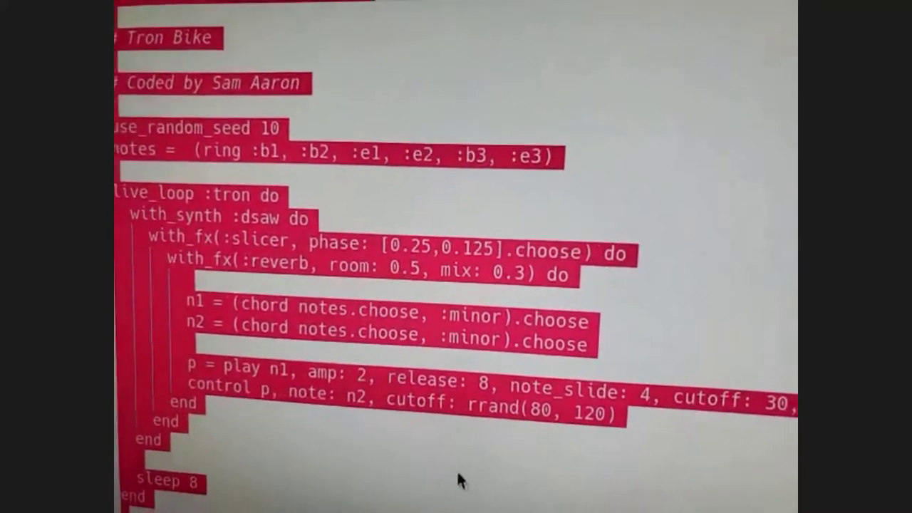